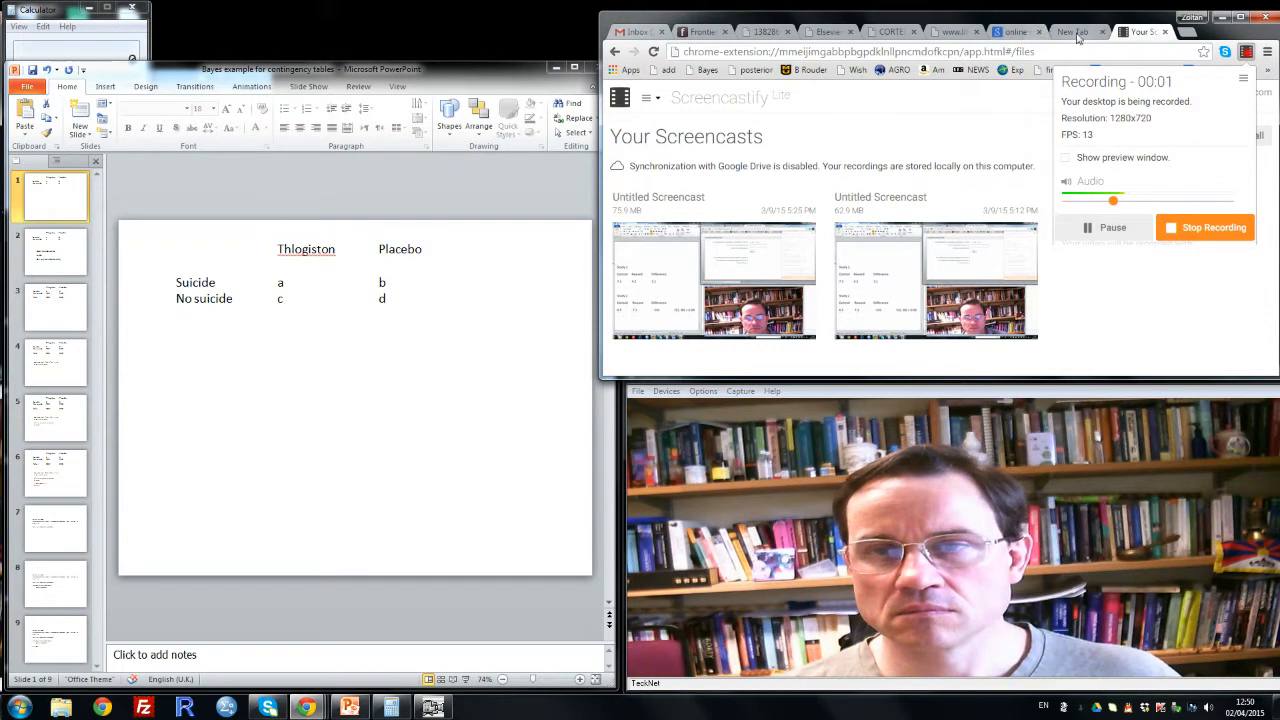
Show the slide with OR = ad/bc, Ln OR and the SE square-root formula.
left_click(1016, 32)
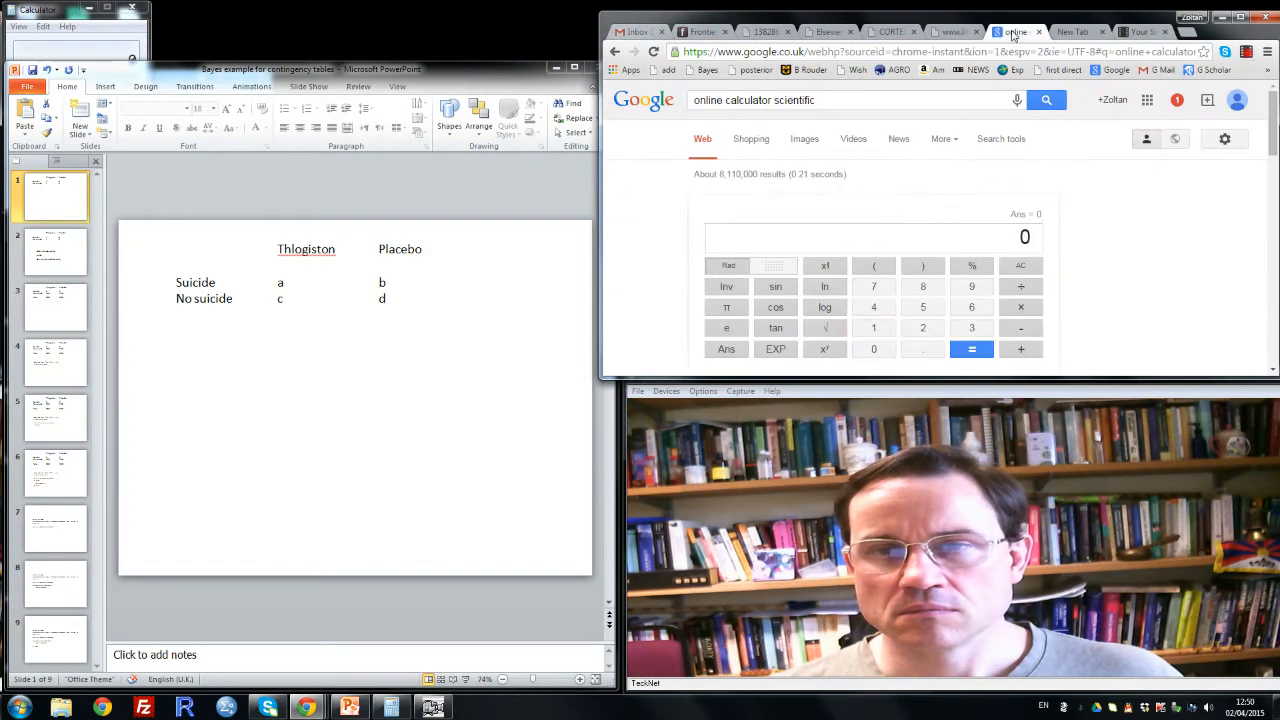
mouse_move(1088, 198)
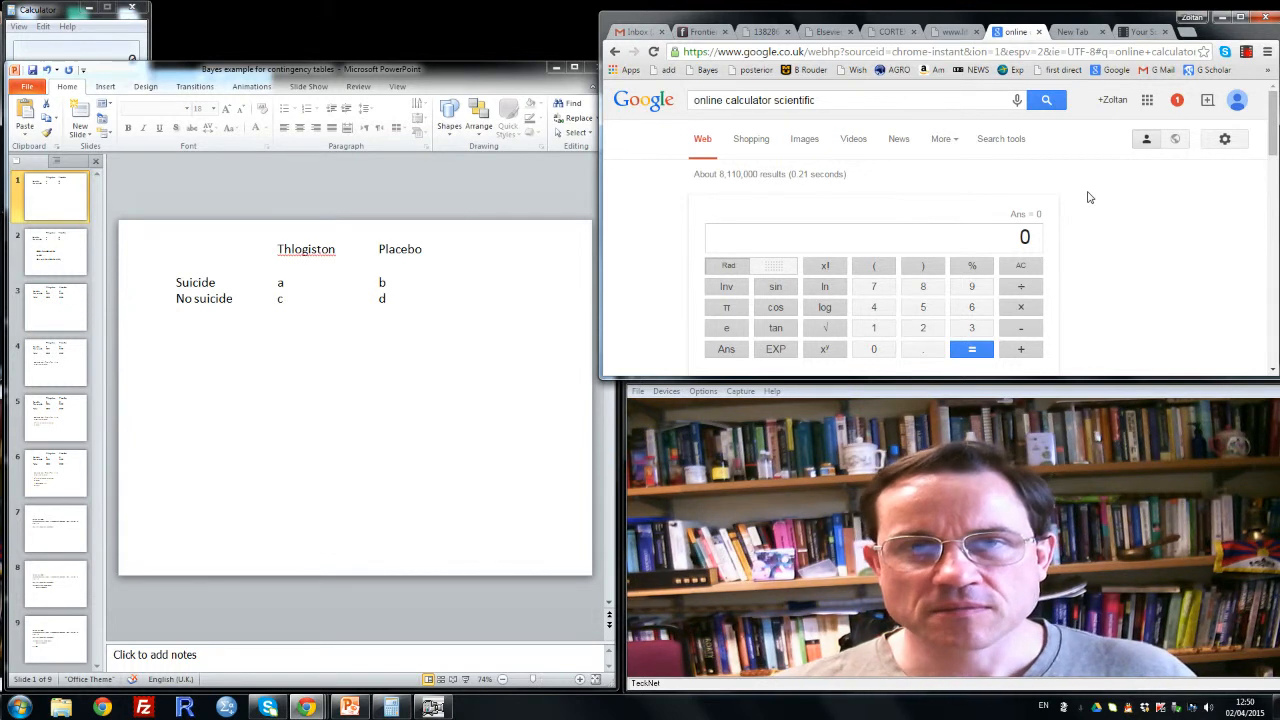
mouse_move(1104, 256)
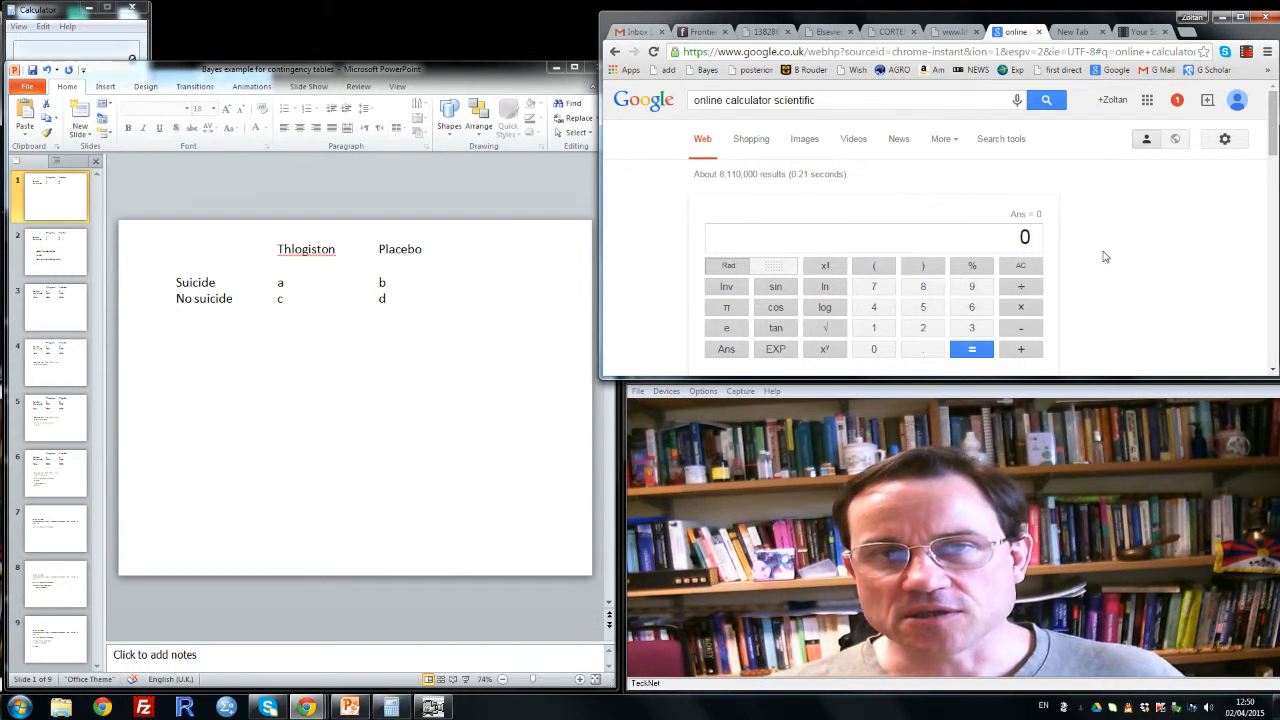
mouse_move(574, 480)
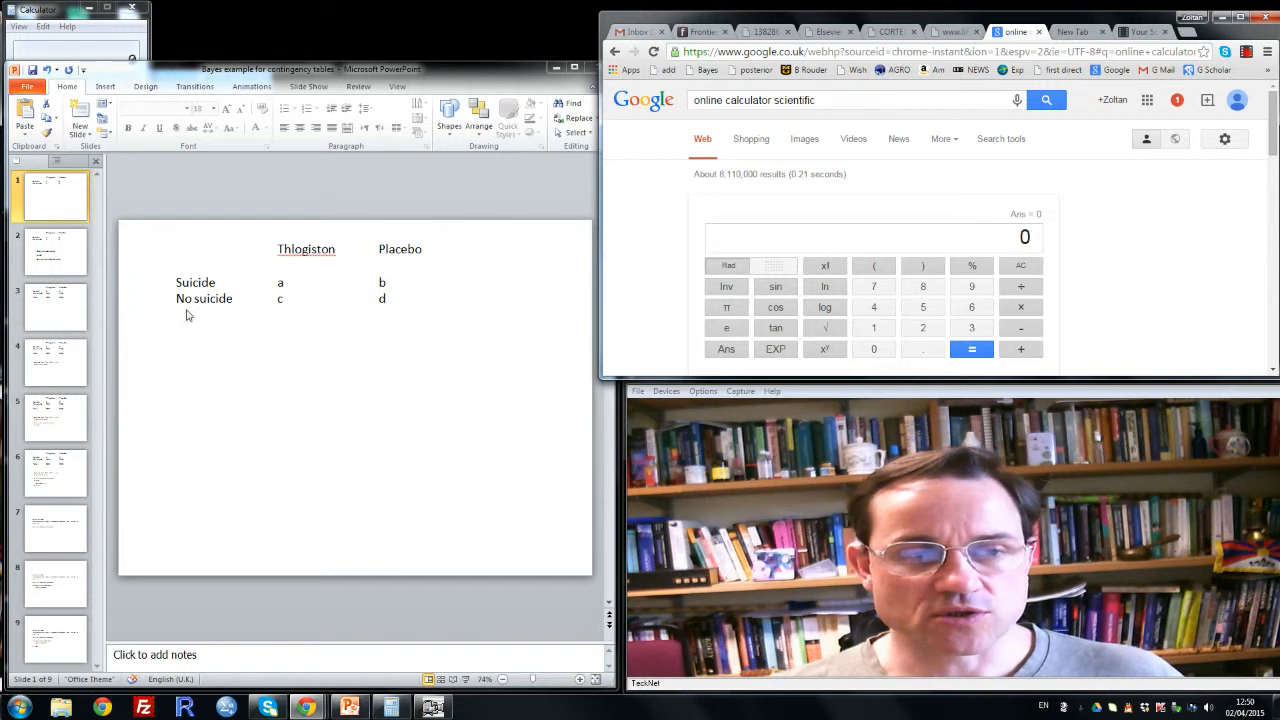
mouse_move(252, 324)
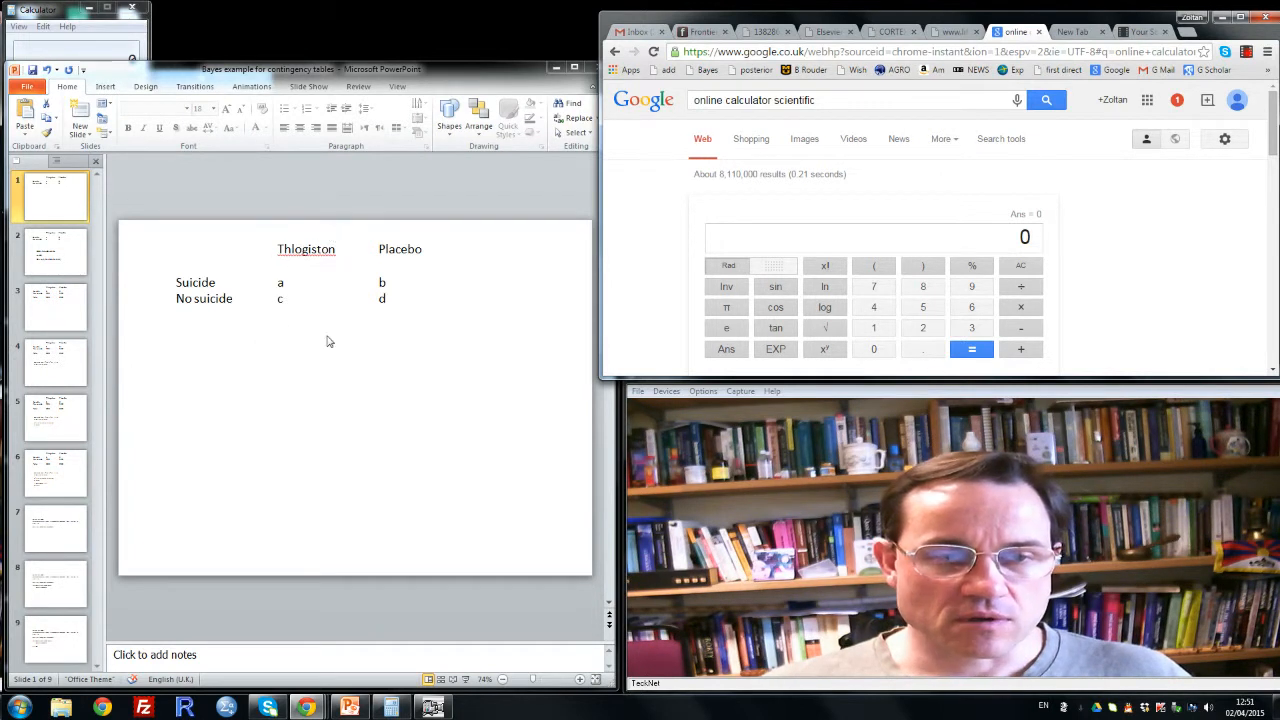
mouse_move(304, 260)
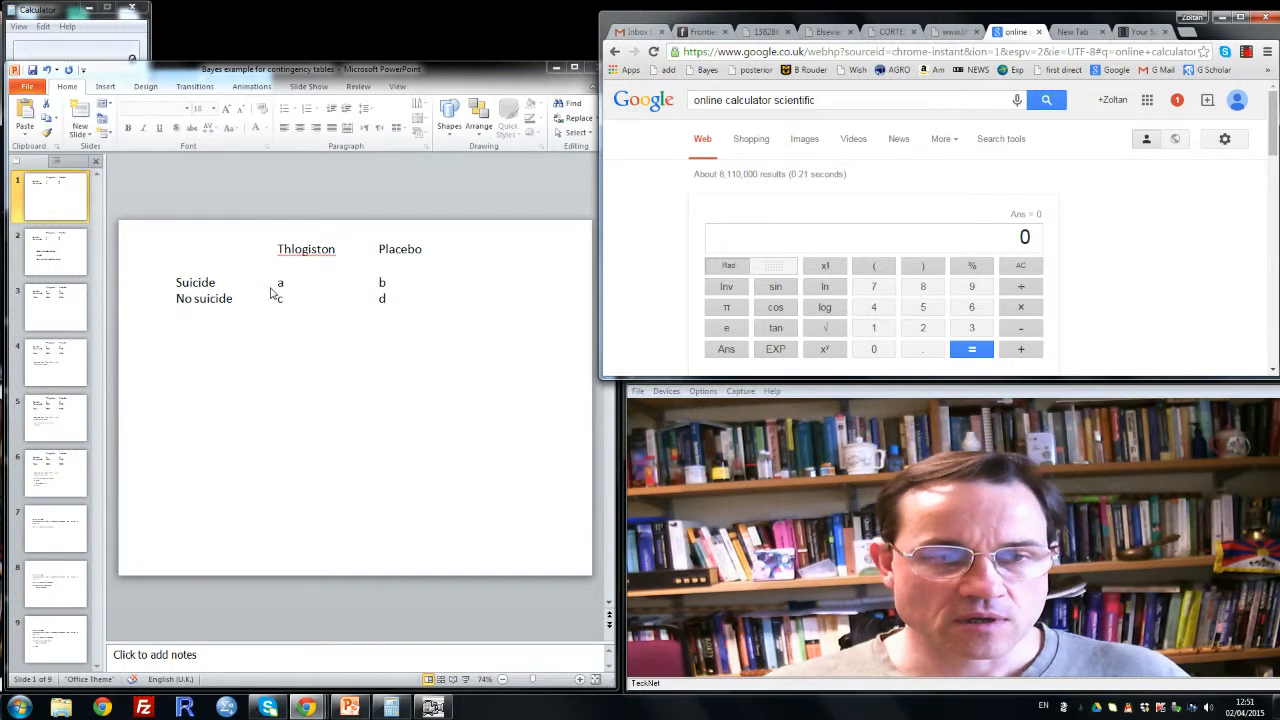
mouse_move(284, 296)
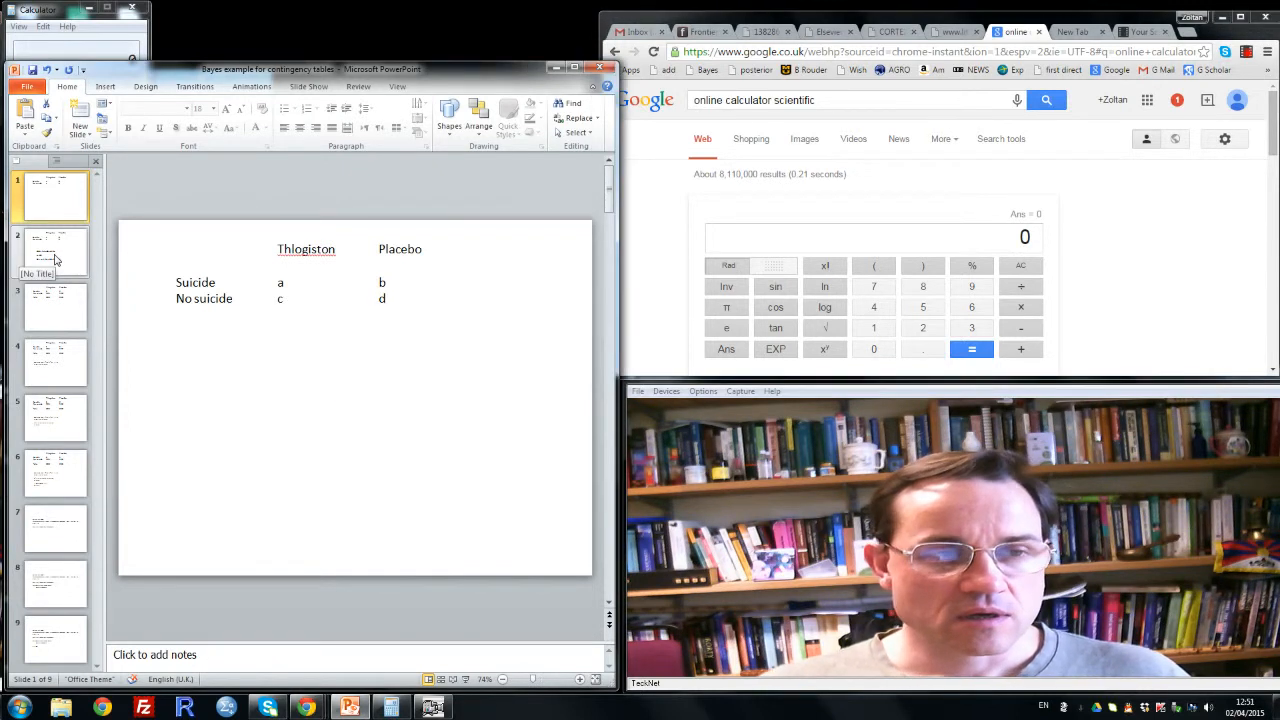
left_click(56, 250)
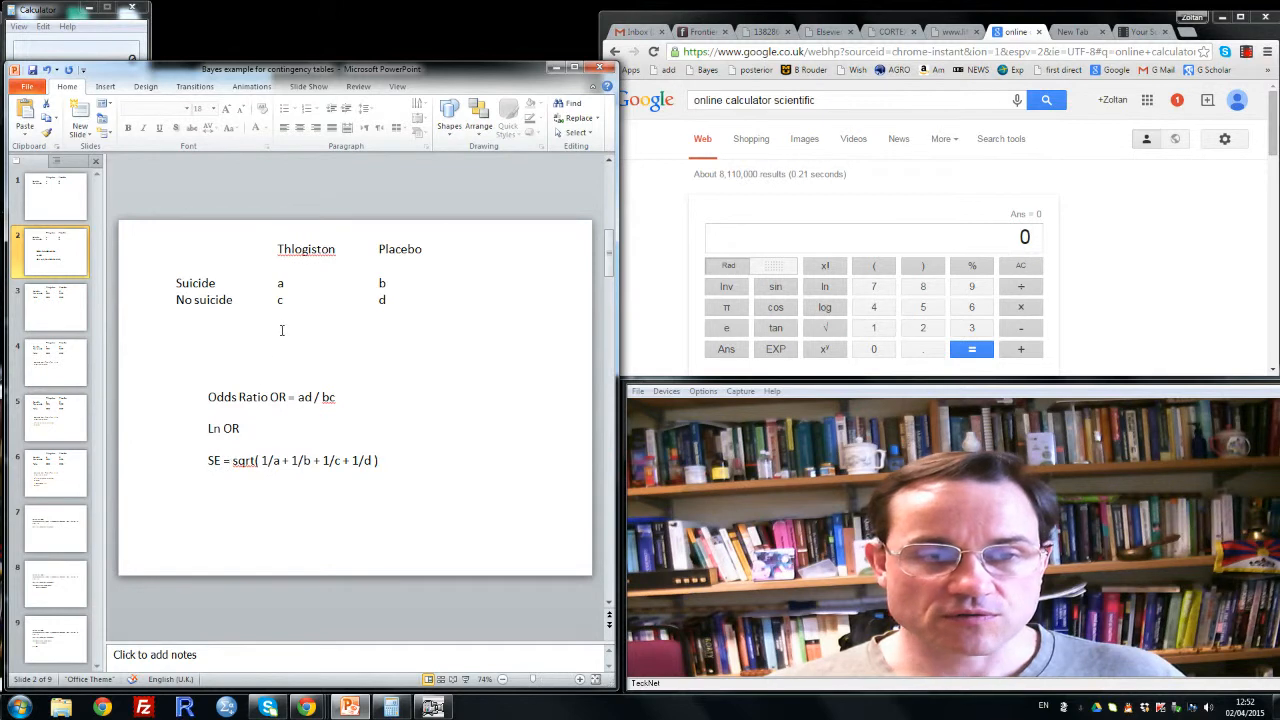
mouse_move(280, 280)
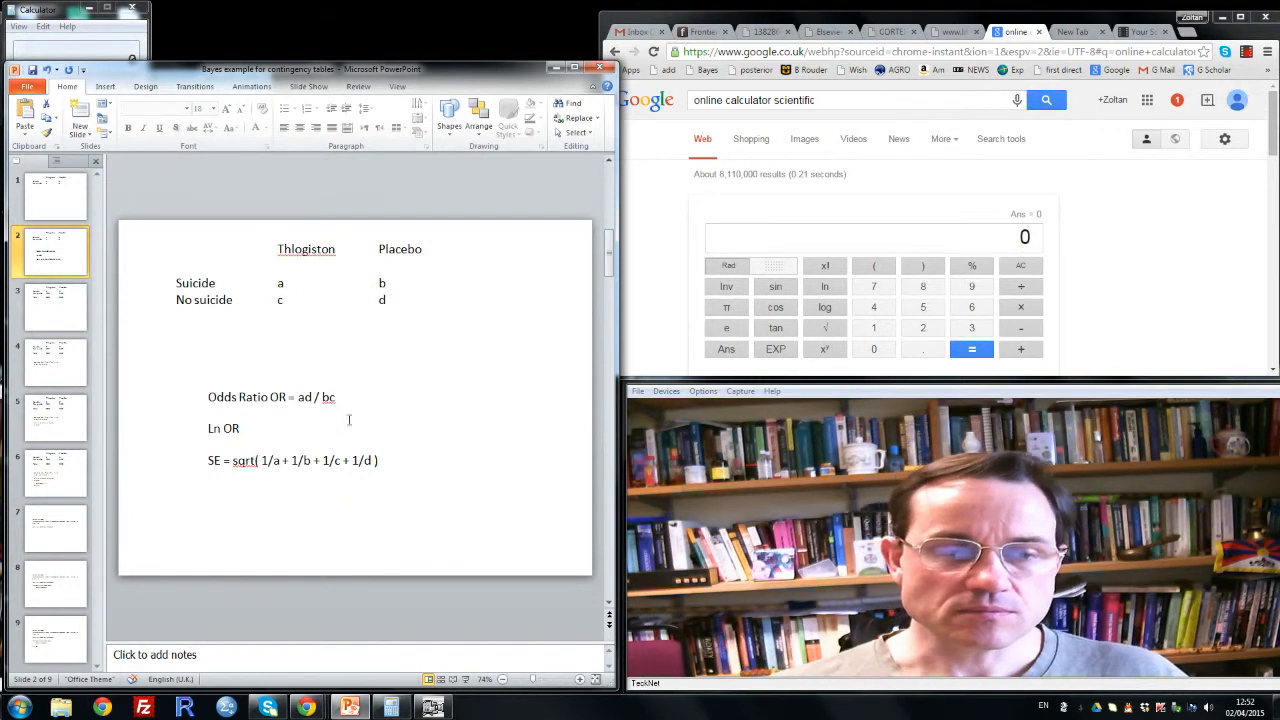
mouse_move(236, 416)
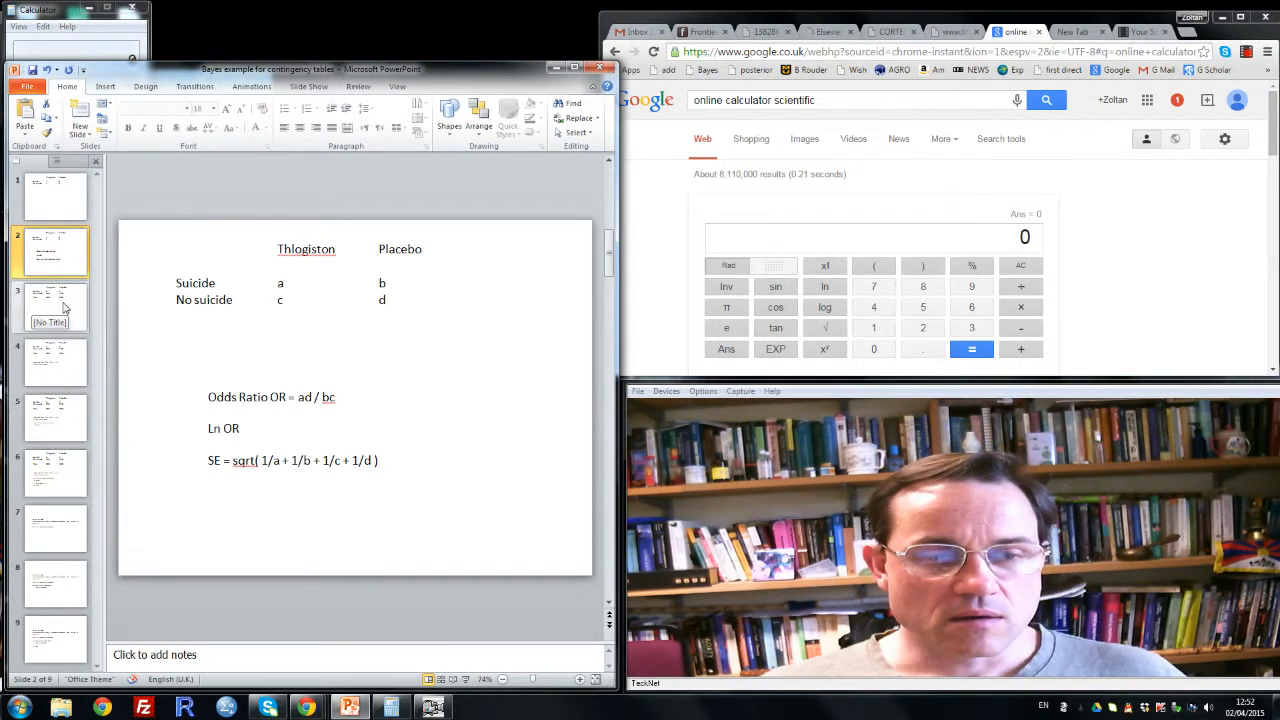
Show the counts slide and re-enter 5 in the Thlogiston Suicide cell.
left_click(56, 308)
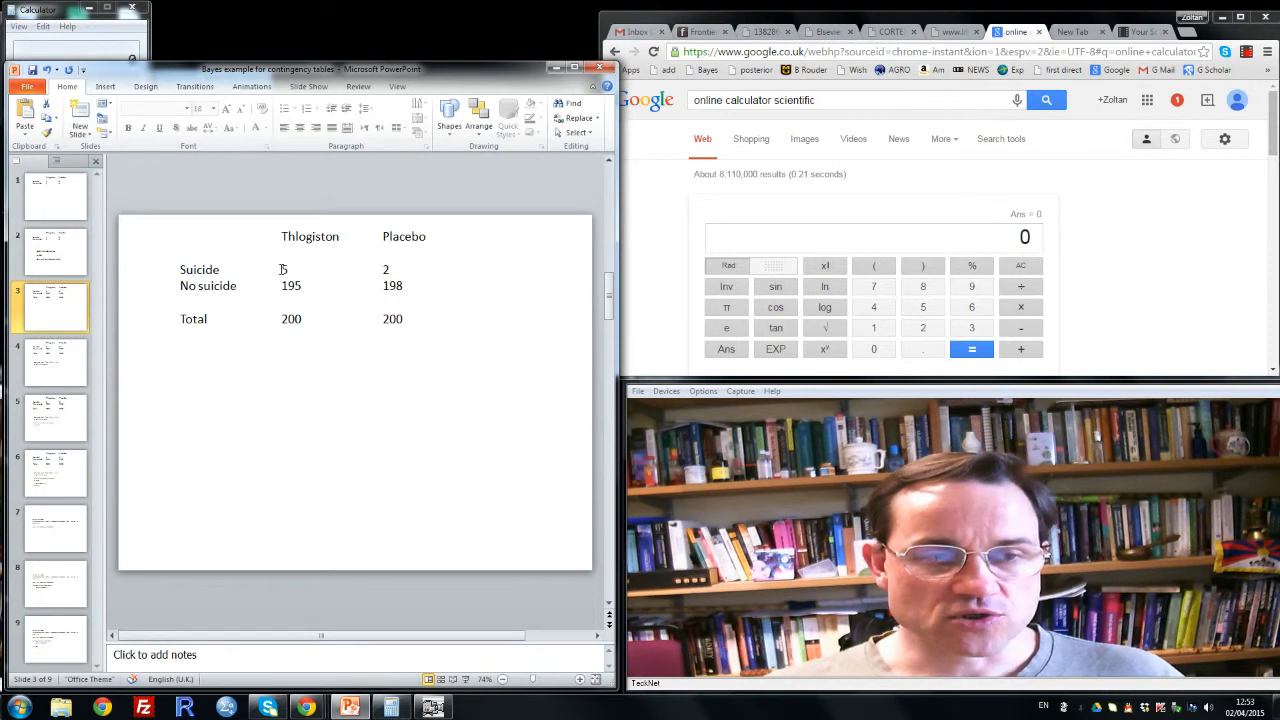
type("5")
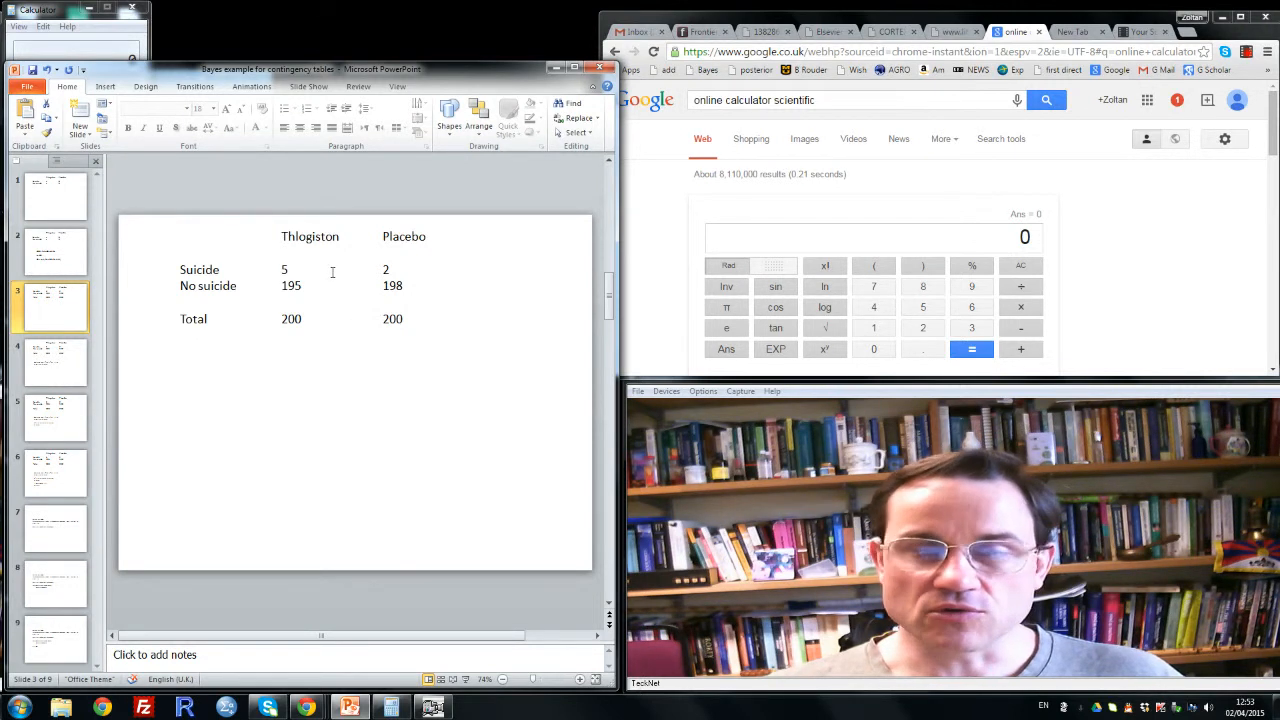
mouse_move(56, 360)
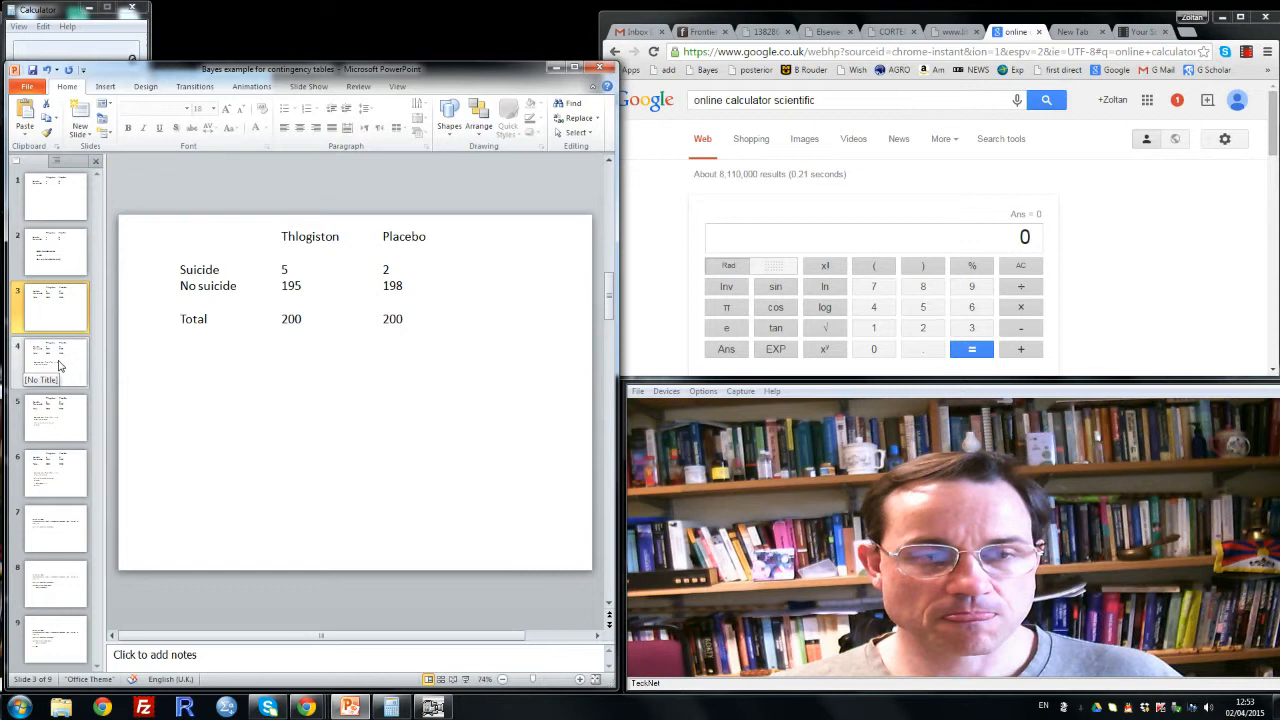
Show the slide computing OR = 5*198 / 2*195 = 2.54 and Ln OR = 0.93.
left_click(56, 362)
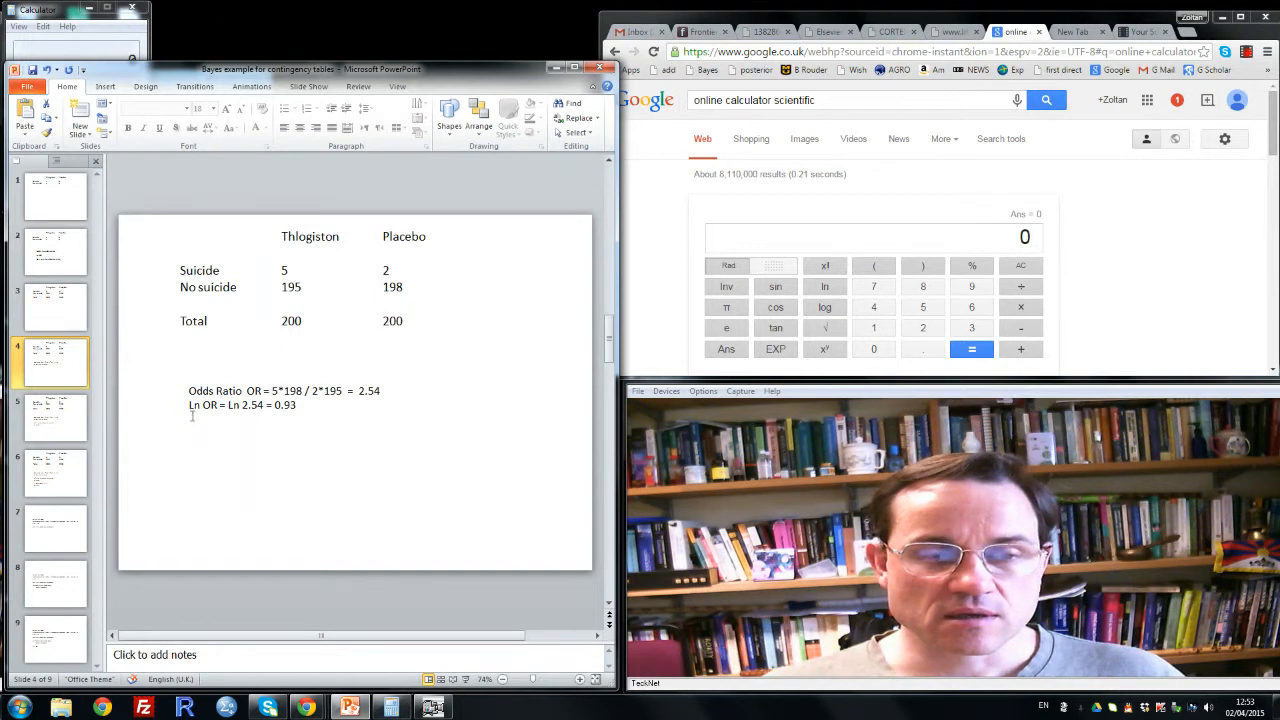
mouse_move(208, 432)
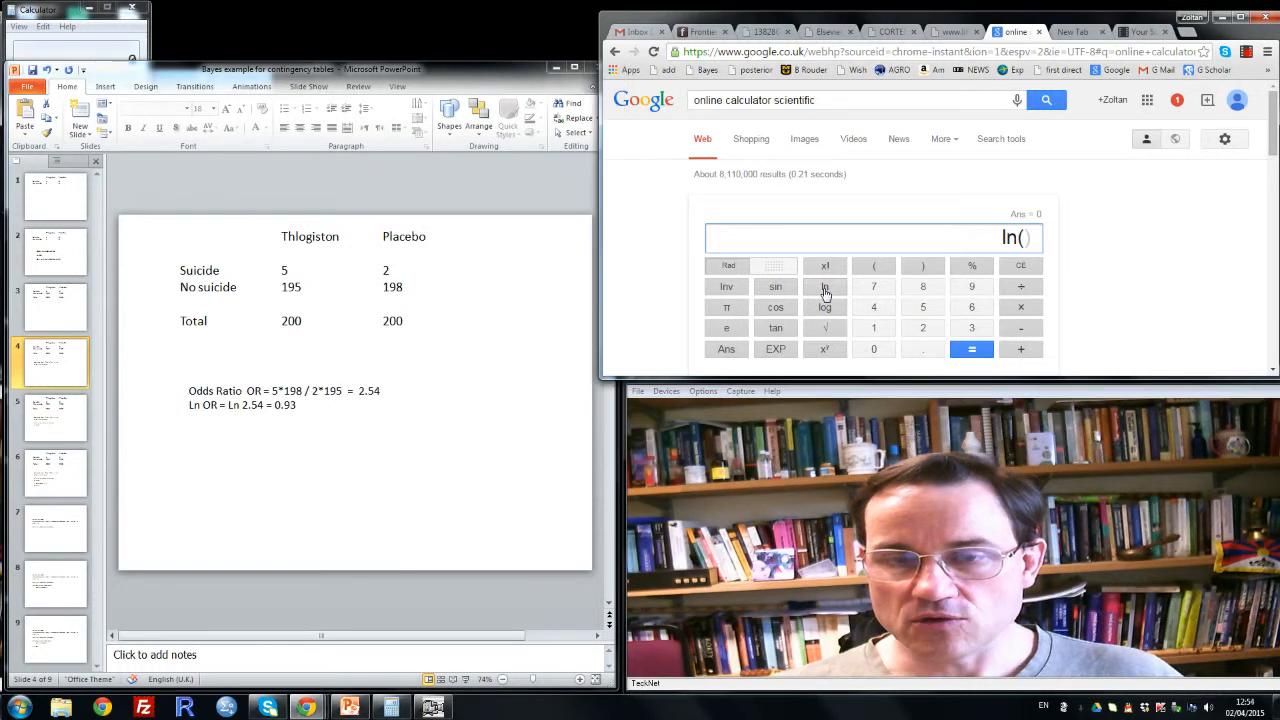
mouse_move(924, 320)
type("2.54")
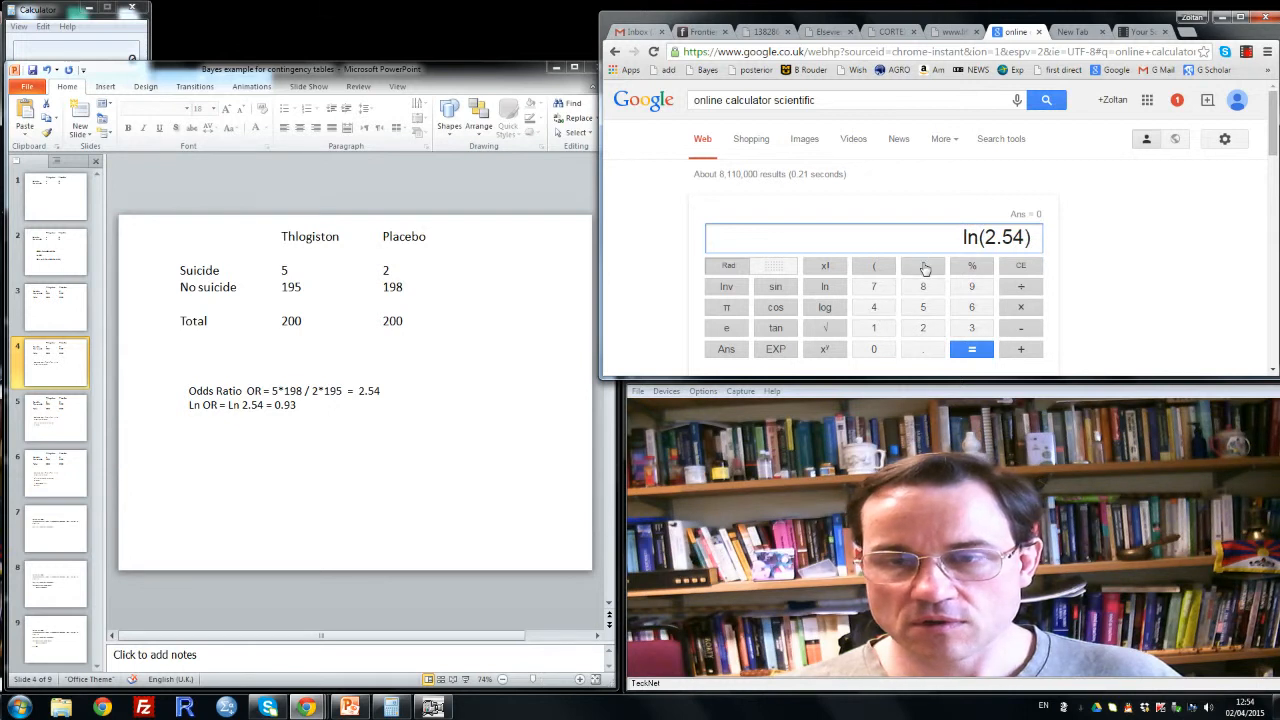
Evaluate ln(2.54) in Google's calculator, giving 0.93216408103.
left_click(972, 348)
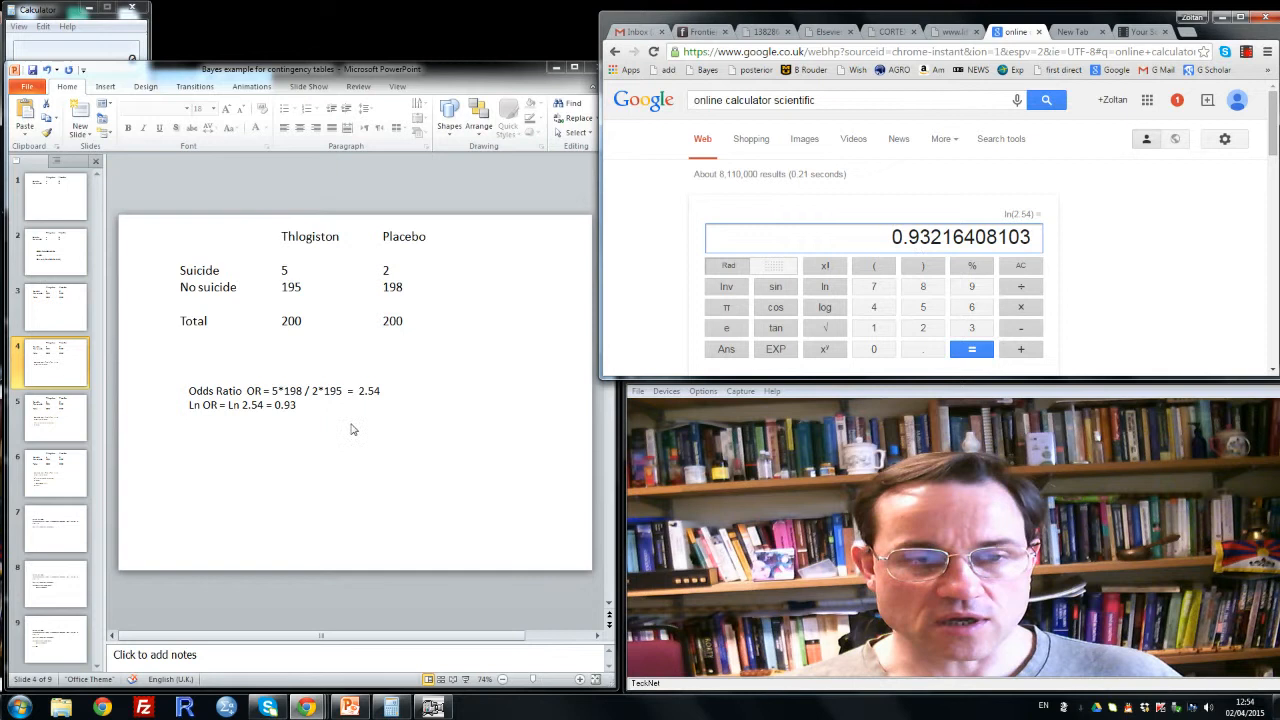
mouse_move(306, 414)
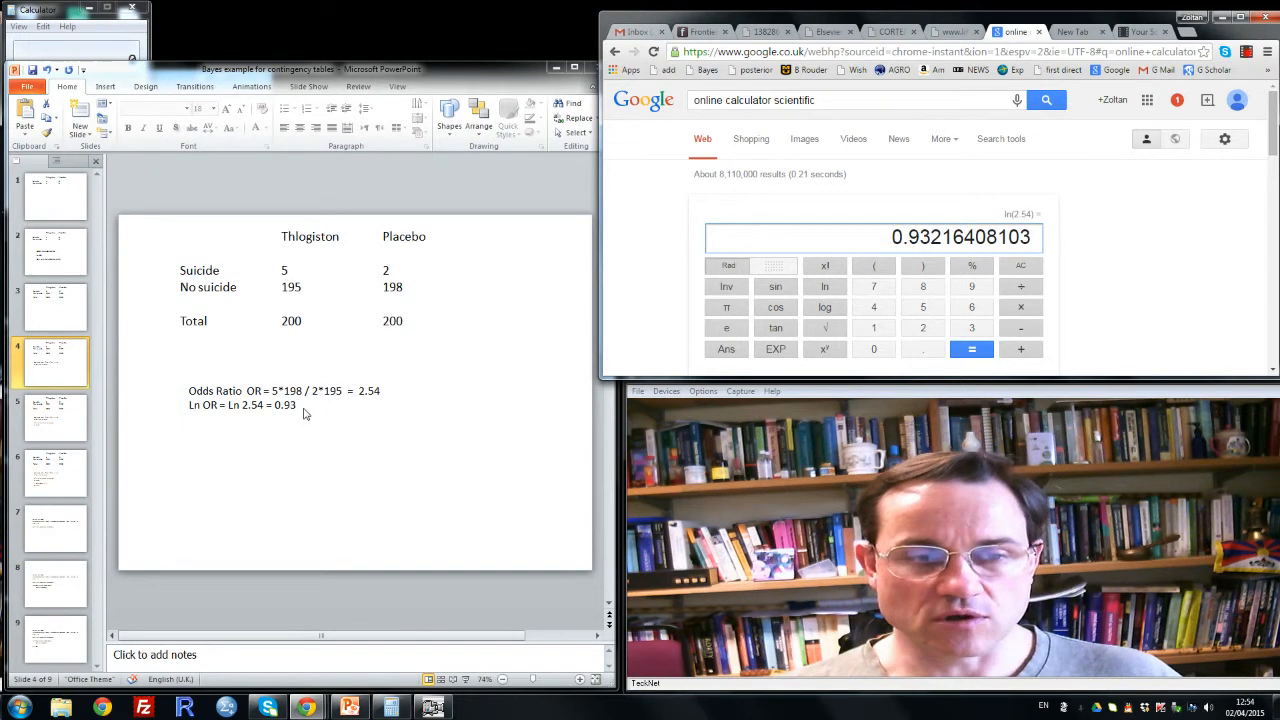
mouse_move(62, 418)
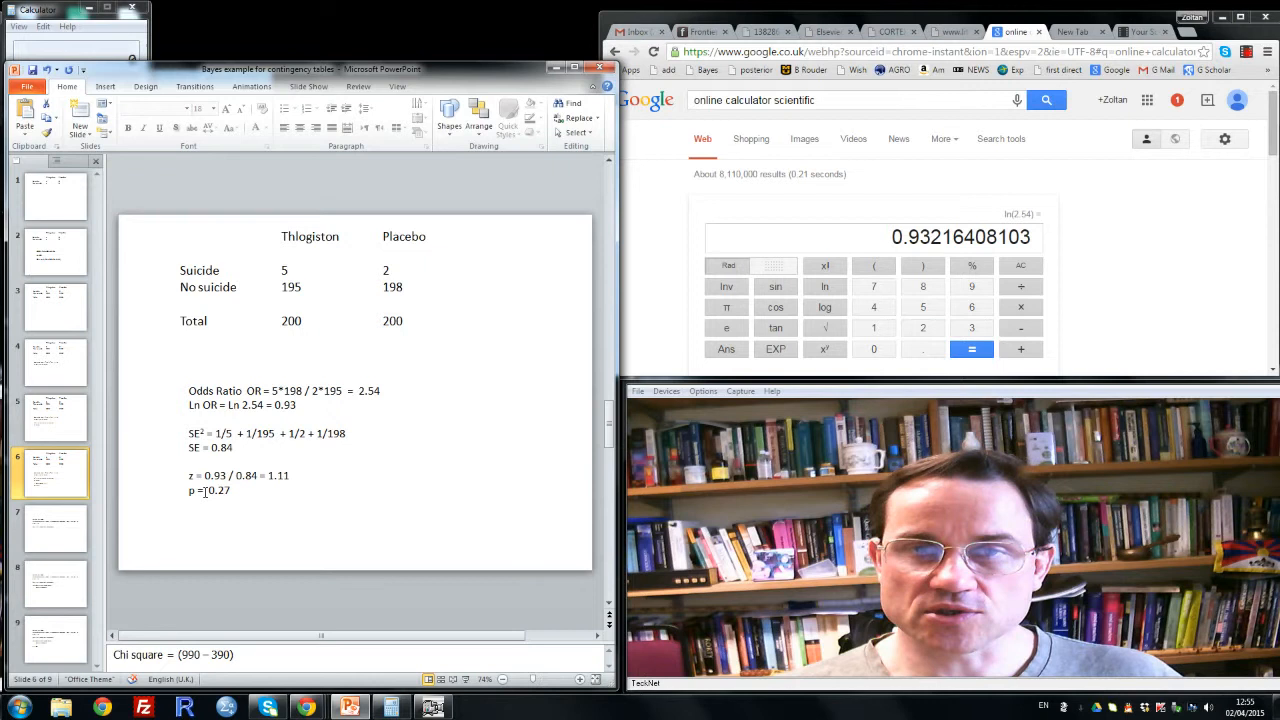
mouse_move(292, 352)
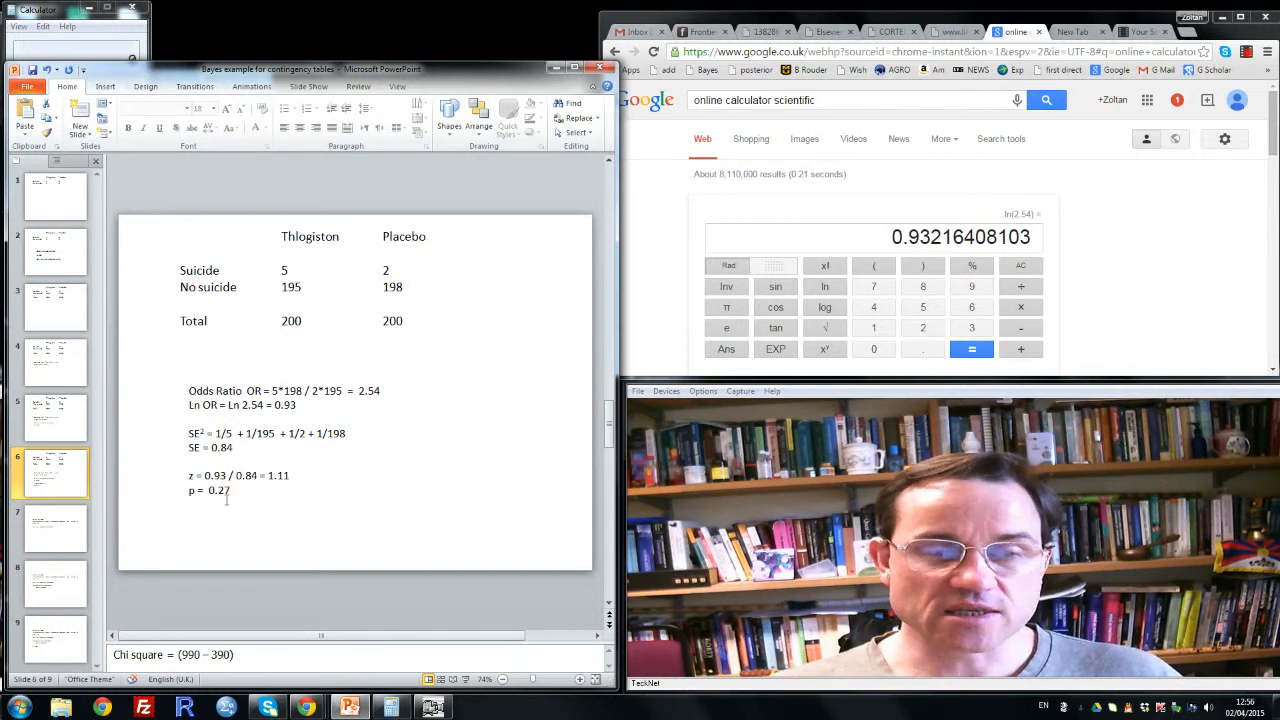
Move on to the Aursnes 2006 slide with paroxetine OR = 6, ln 6 = 1.8.
left_click(56, 528)
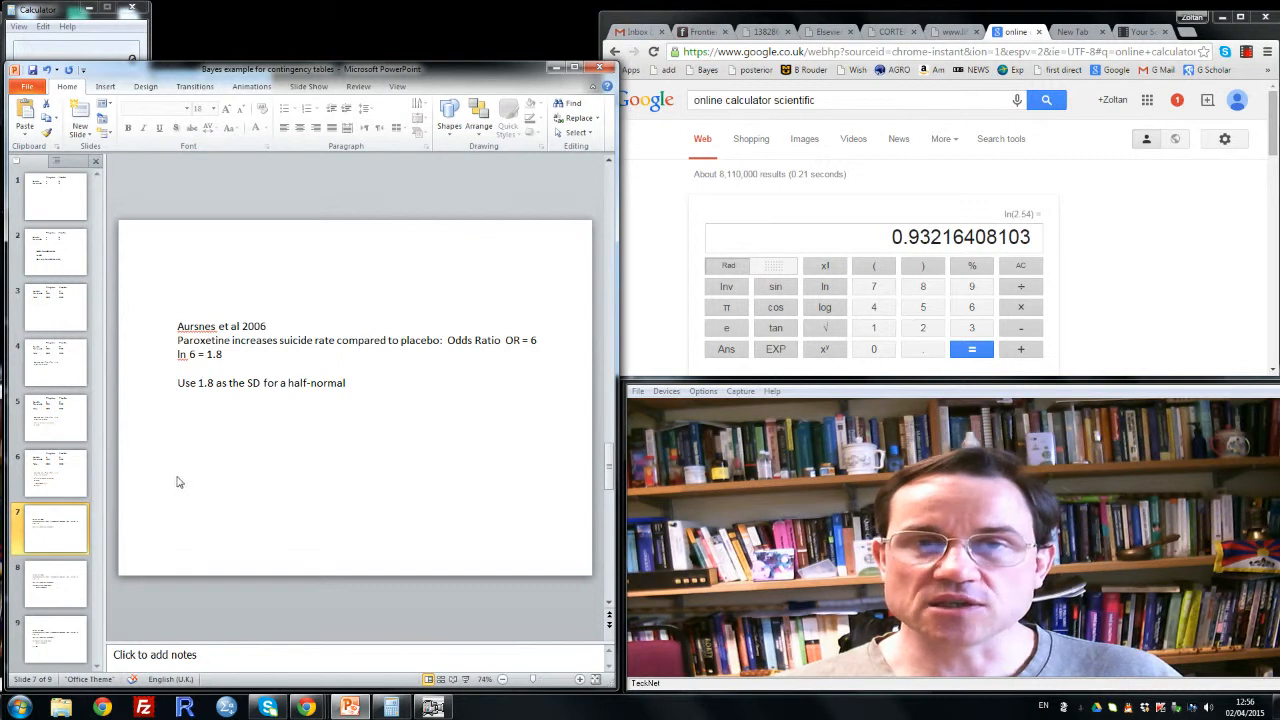
mouse_move(232, 444)
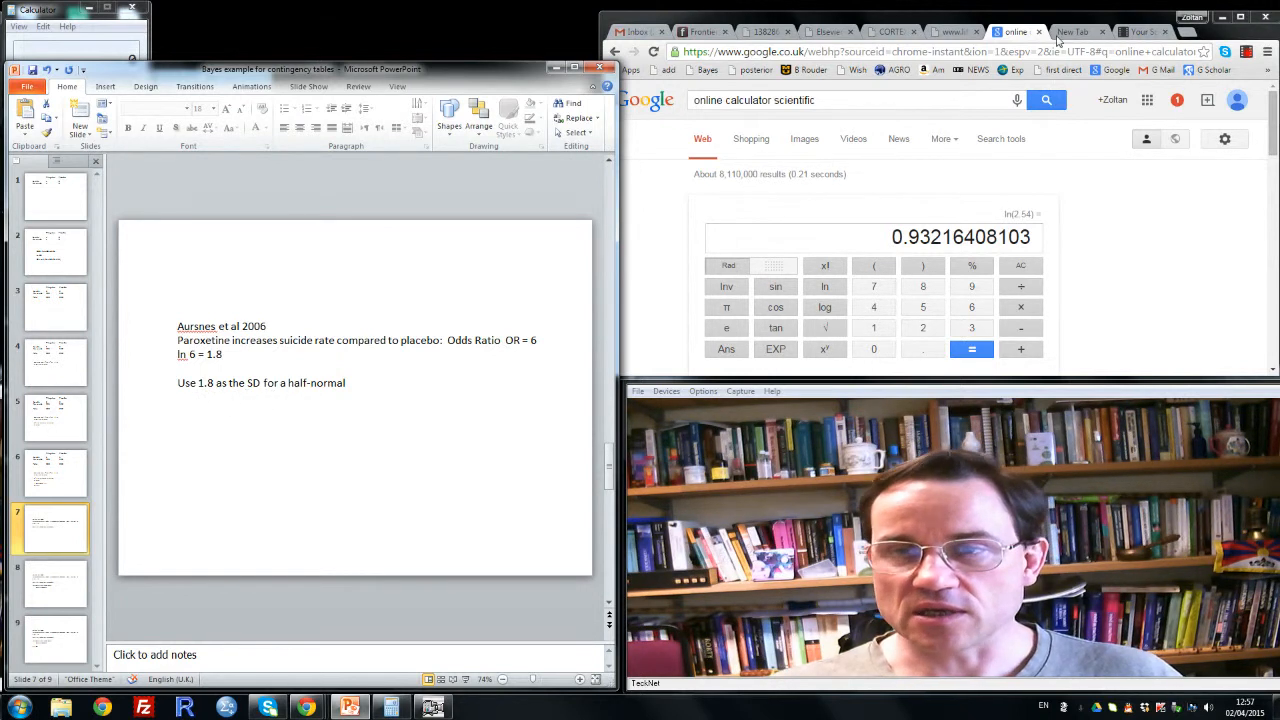
left_click(948, 32)
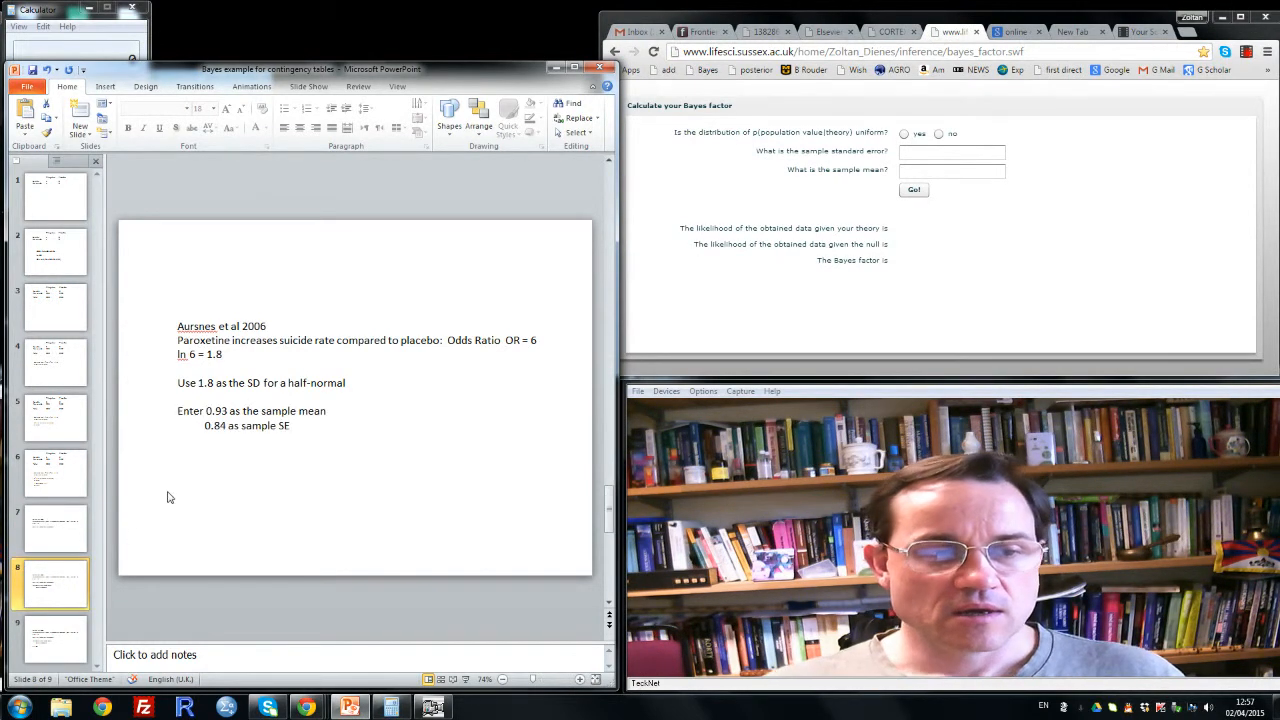
Check the contingency-table slide, then enter 0.93 as the calculator's sample mean.
left_click(56, 472)
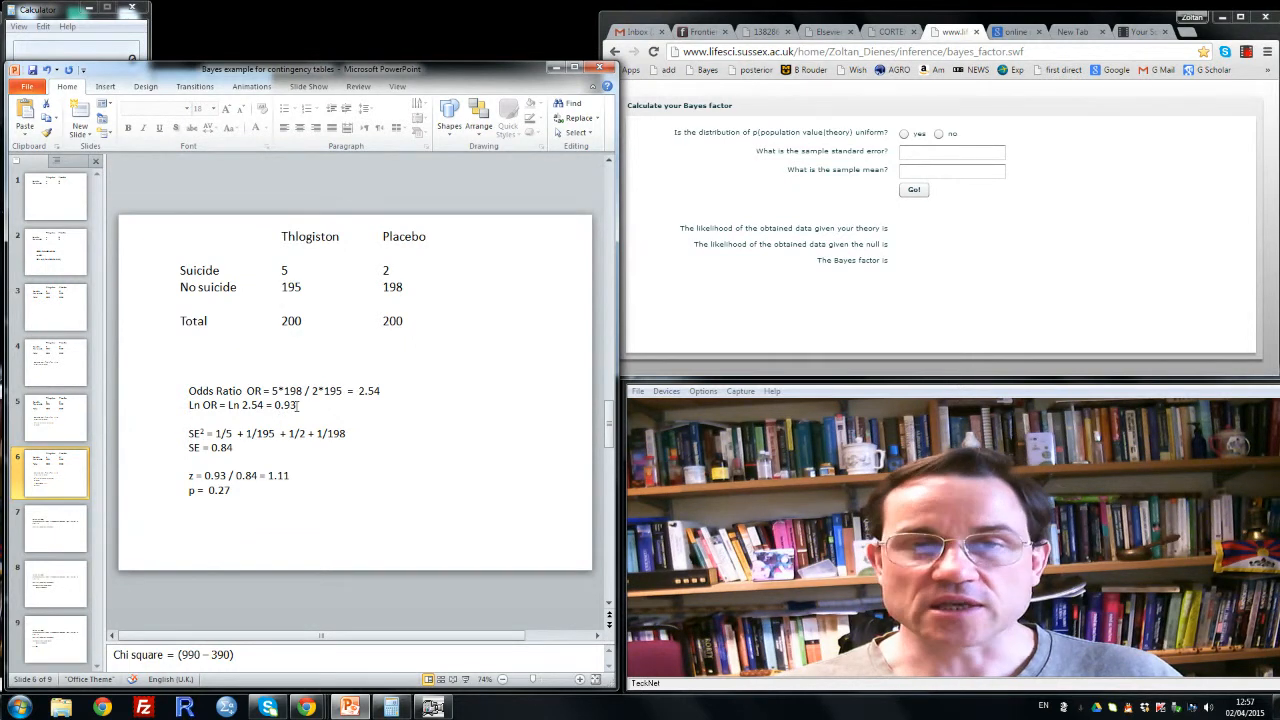
left_click(952, 170)
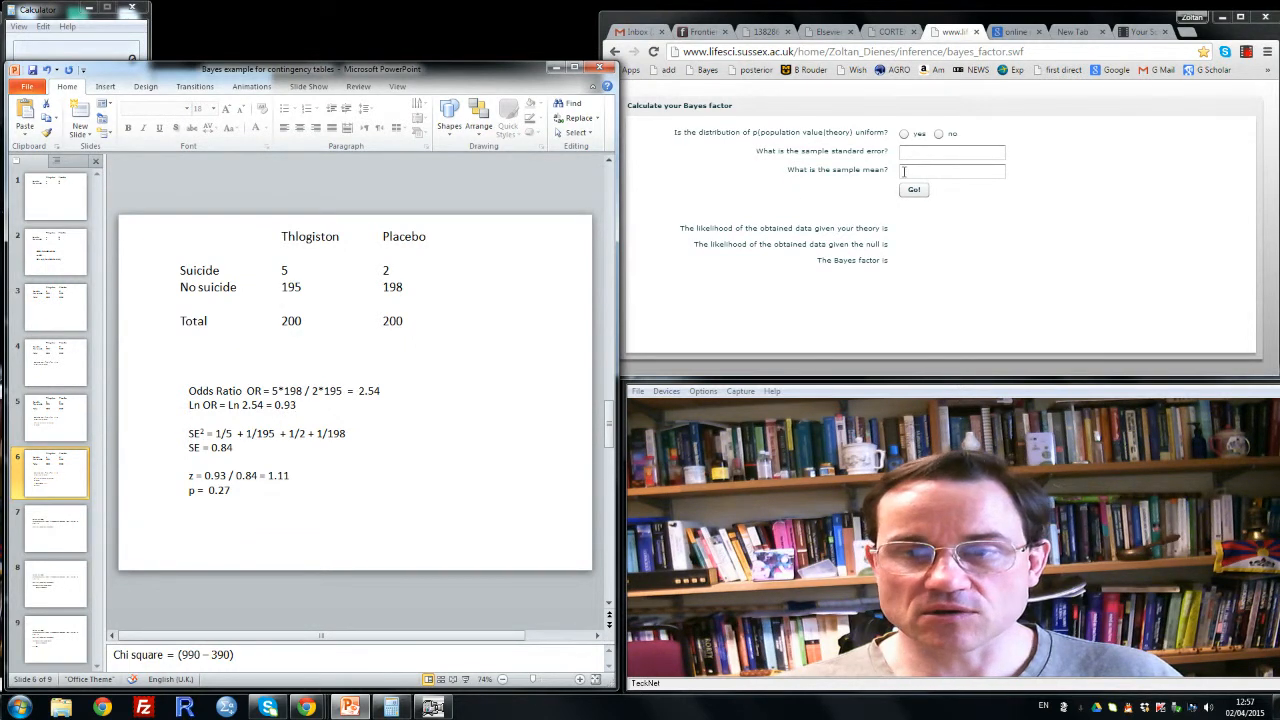
left_click(952, 170)
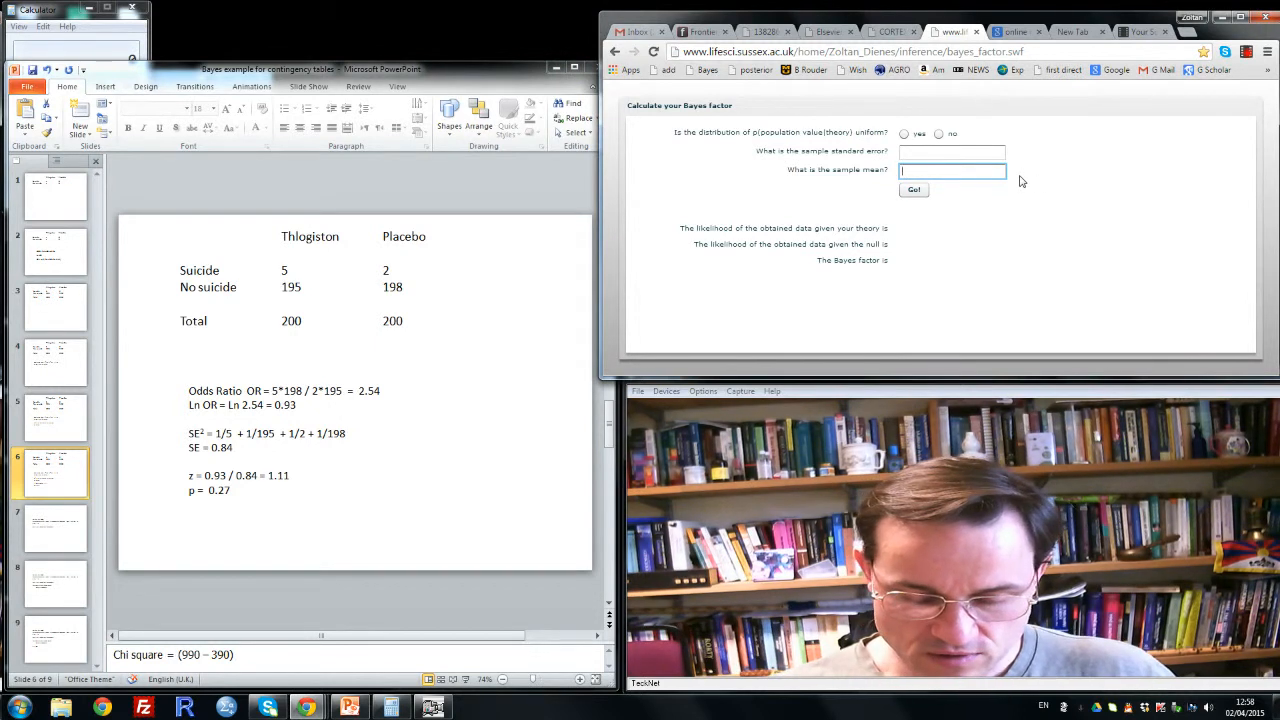
type("0.93")
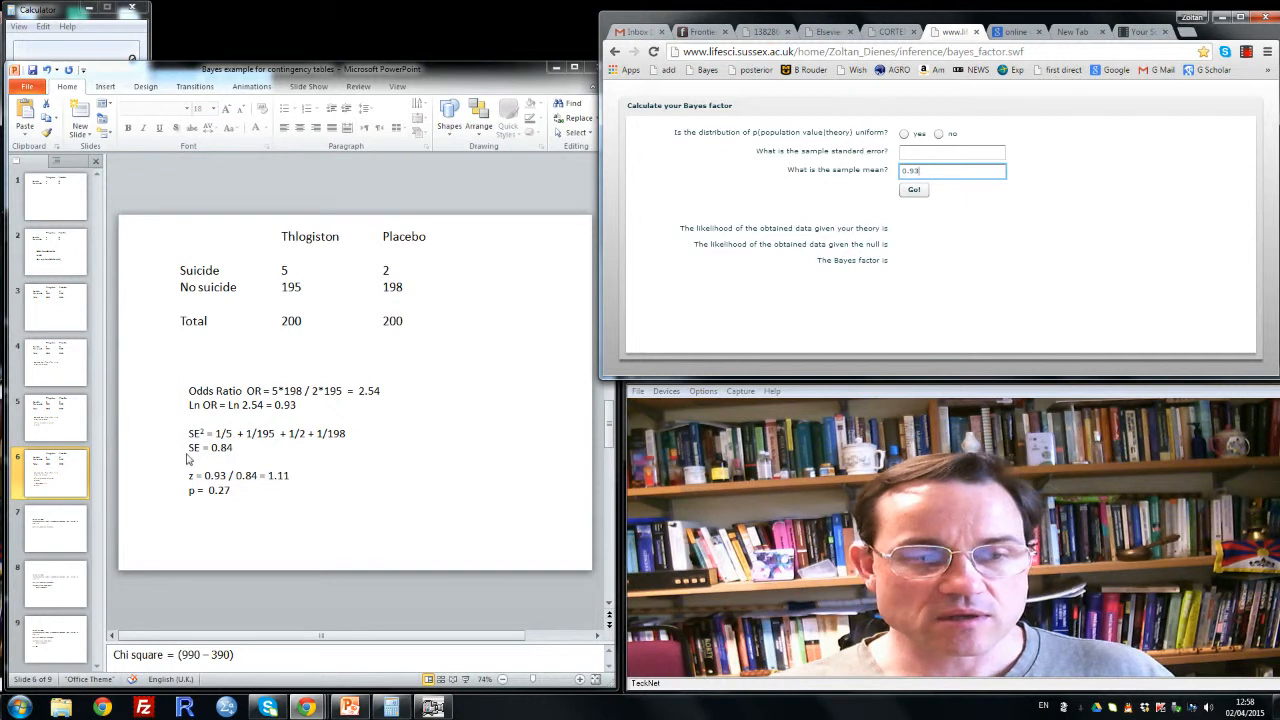
Enter 0.84 as the sample standard error in the Bayes factor calculator.
left_click(952, 152)
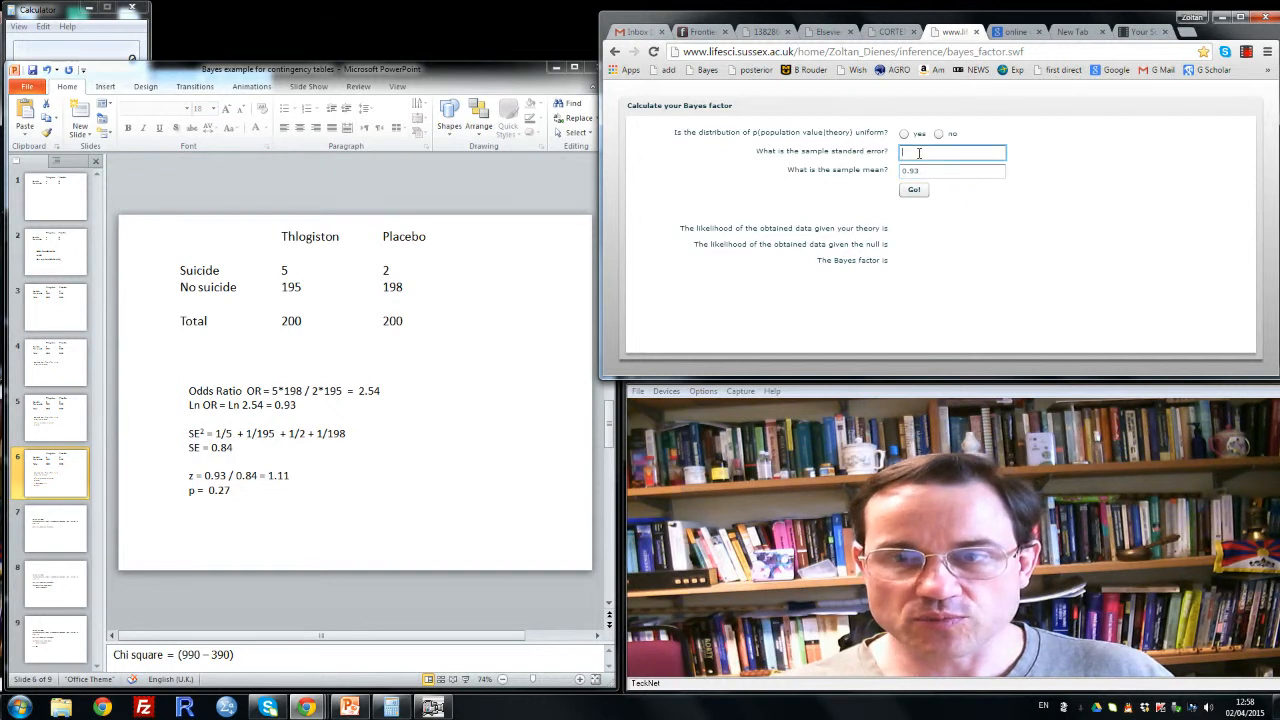
type("0.")
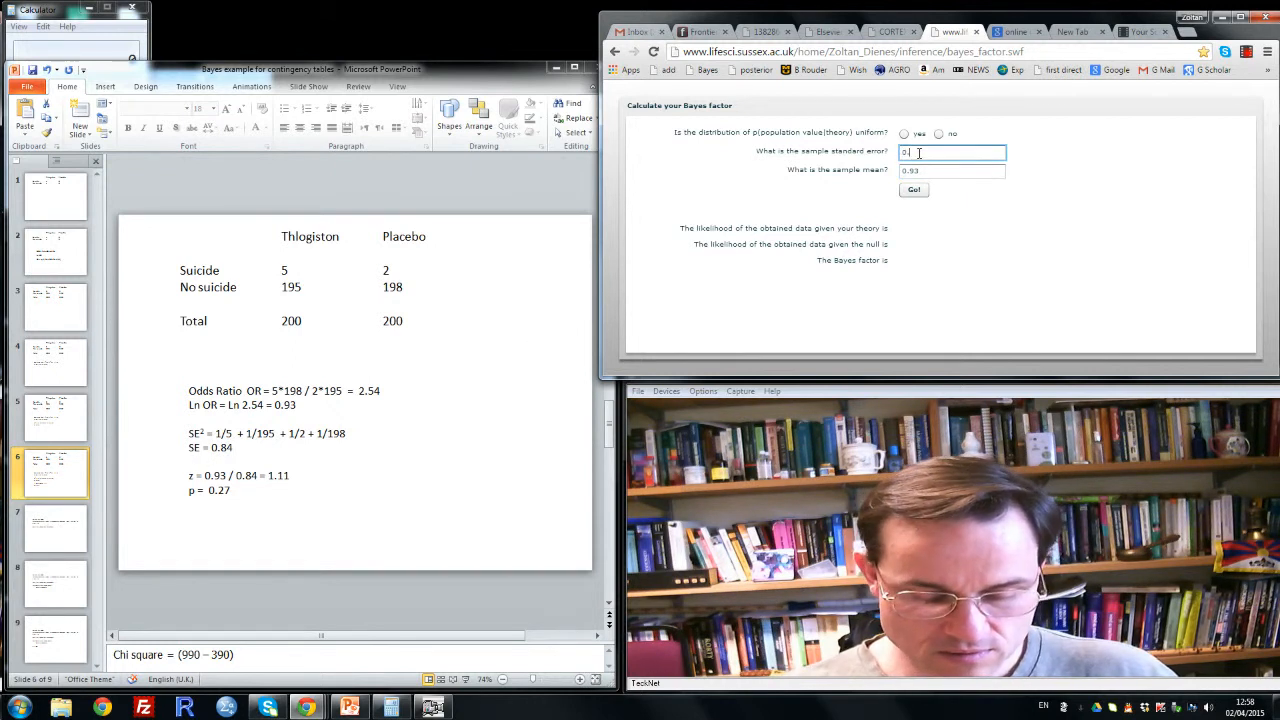
type("0.84")
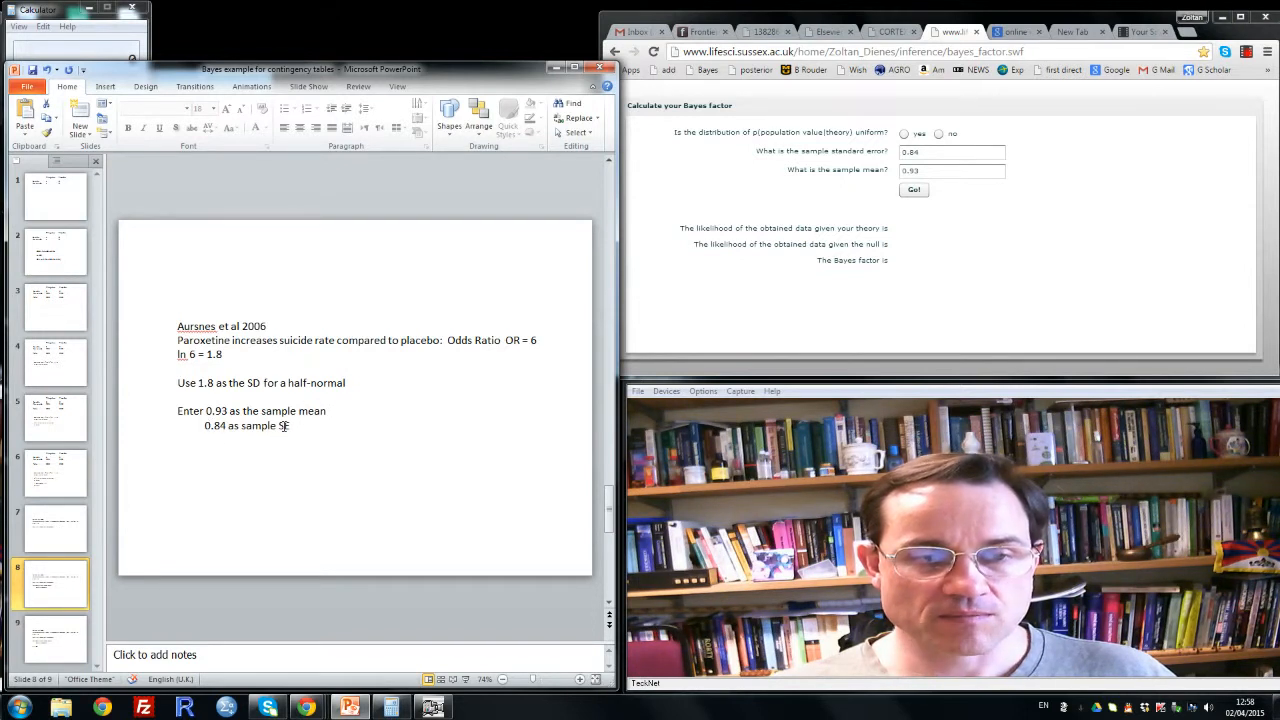
left_click(938, 132)
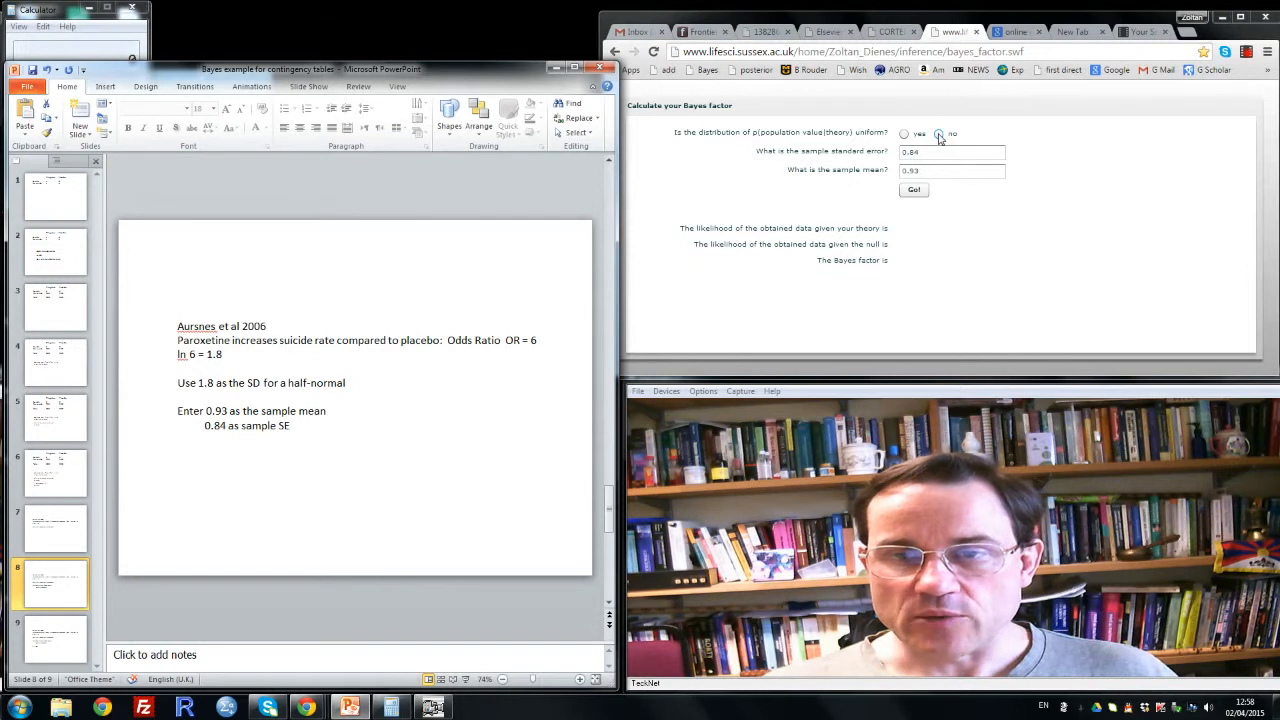
Set a non-uniform one-tailed theory with mean 0 and SD 1.8, giving a Bayes factor of about 1.36.
left_click(938, 134)
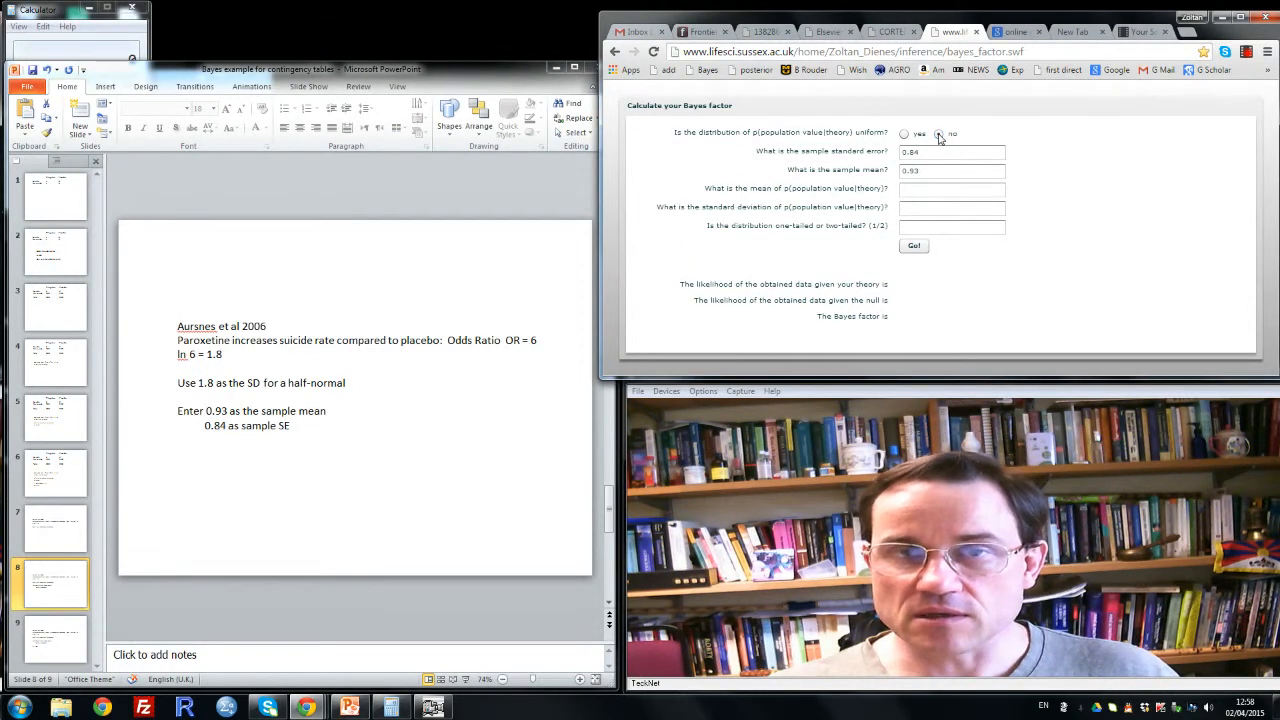
left_click(904, 132)
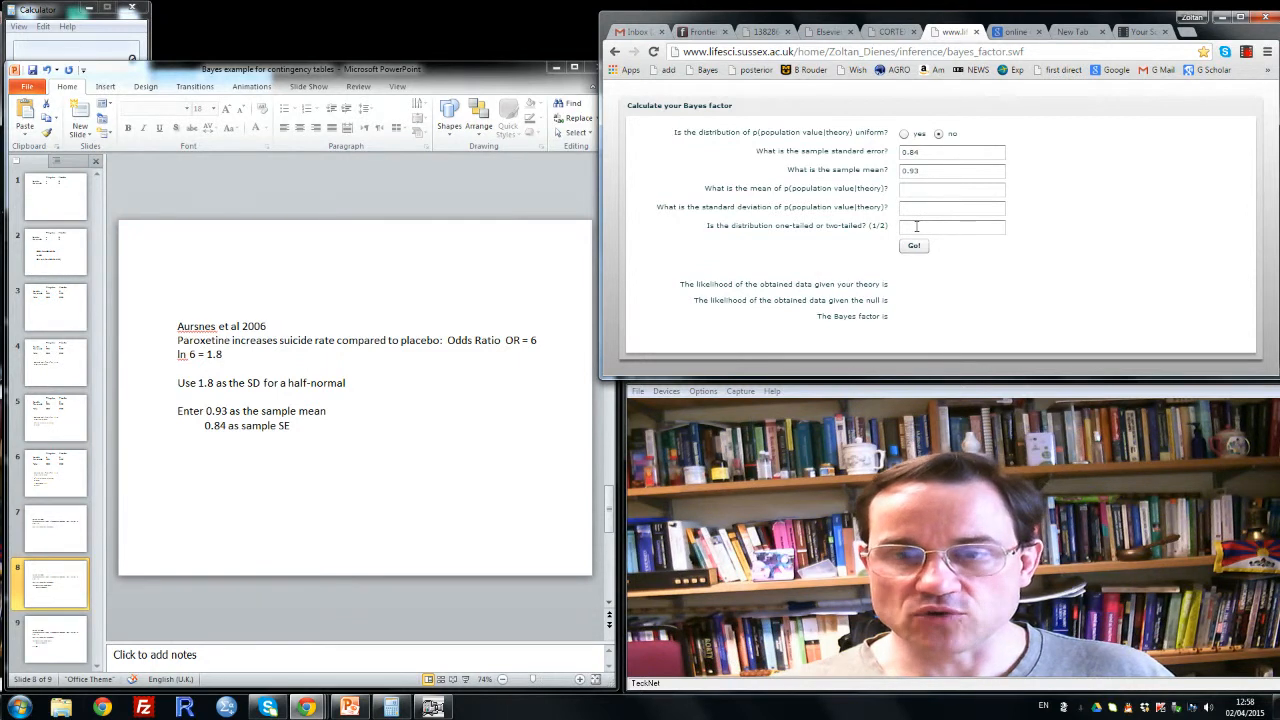
type("1")
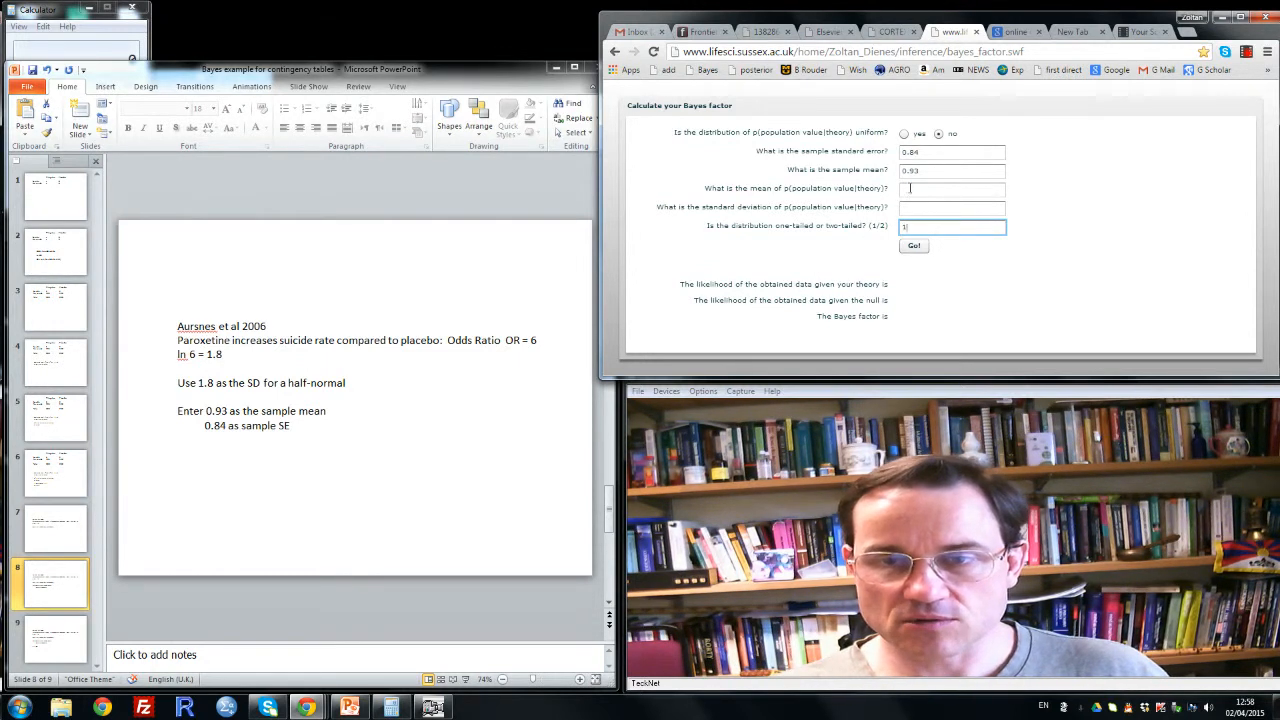
type("0")
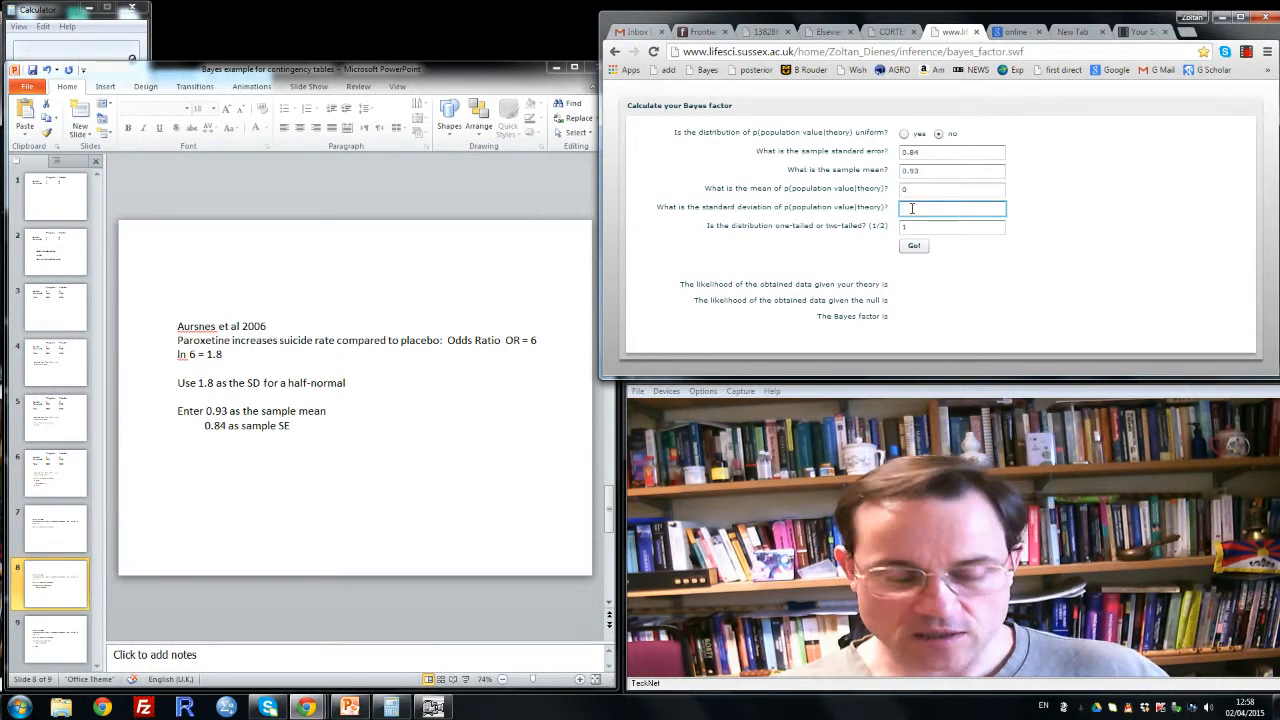
type("1.8")
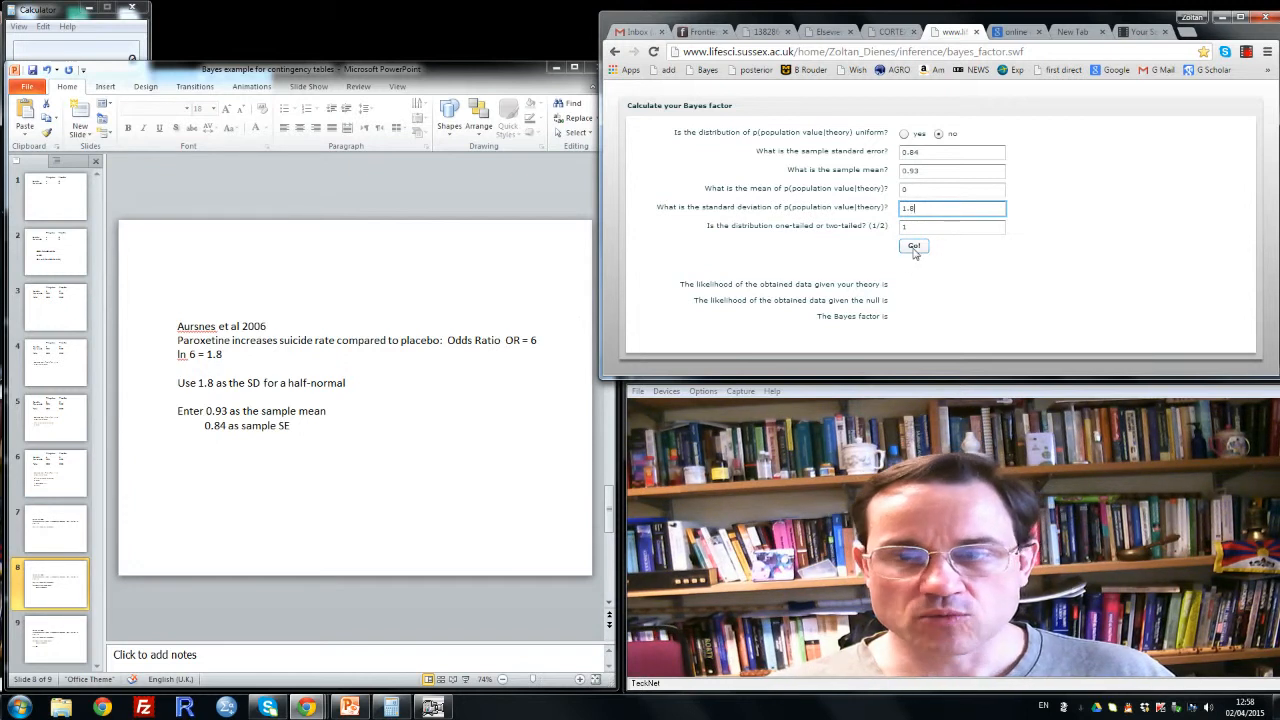
left_click(912, 246)
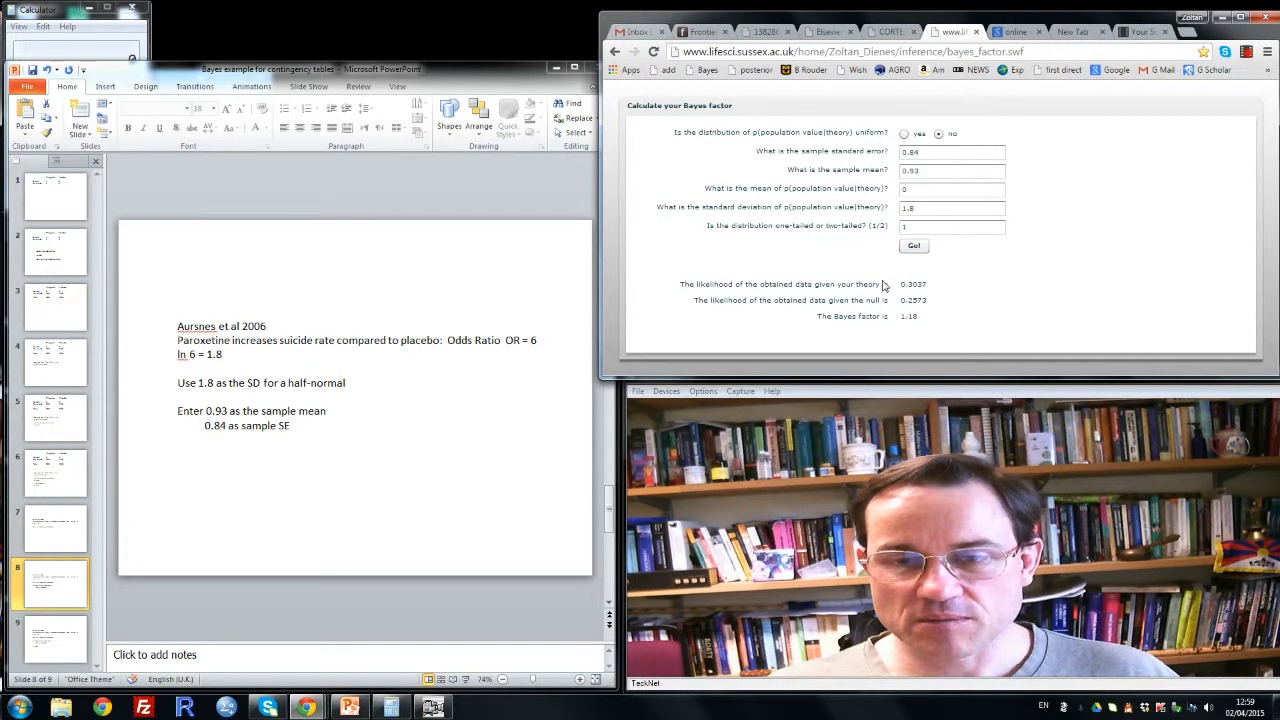
mouse_move(916, 332)
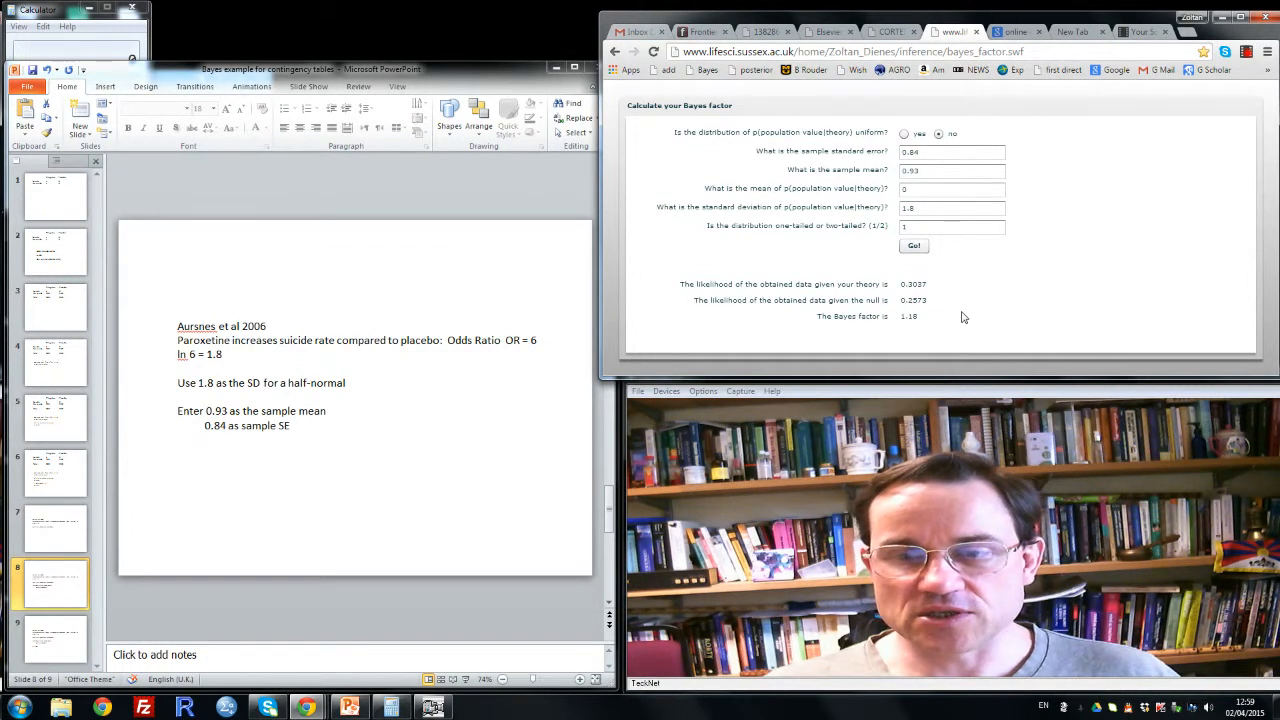
mouse_move(978, 330)
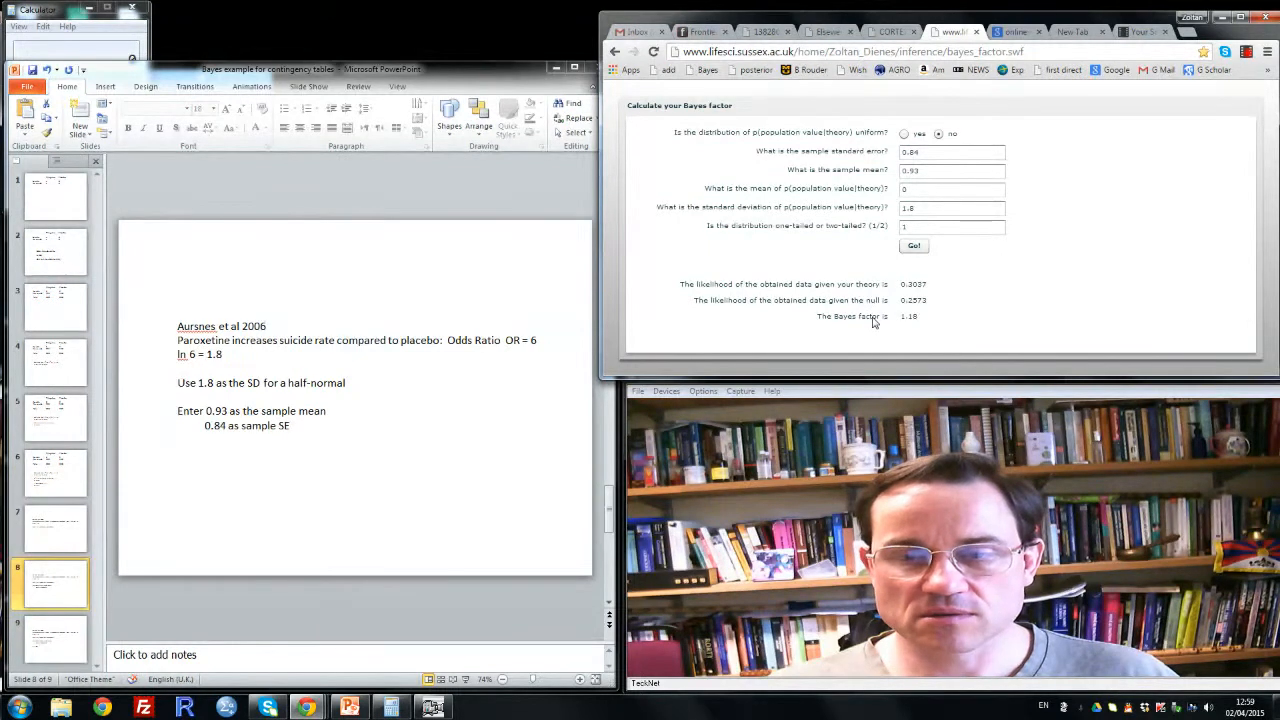
mouse_move(916, 328)
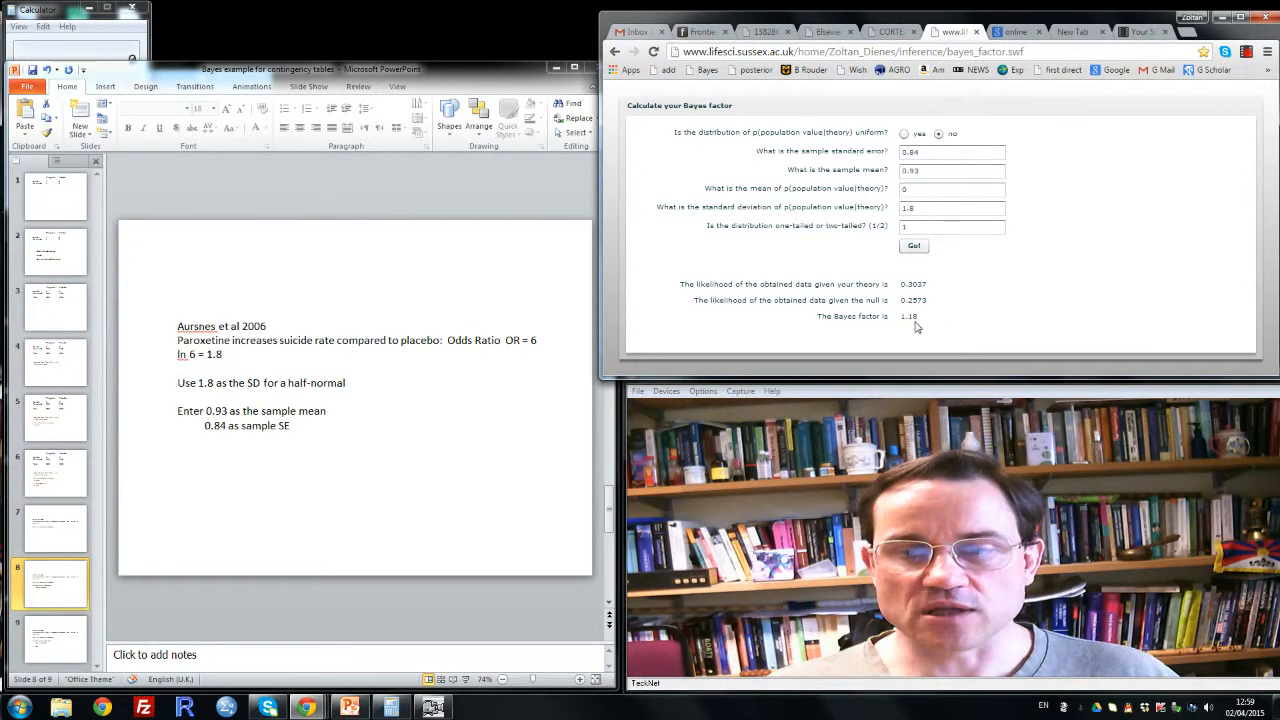